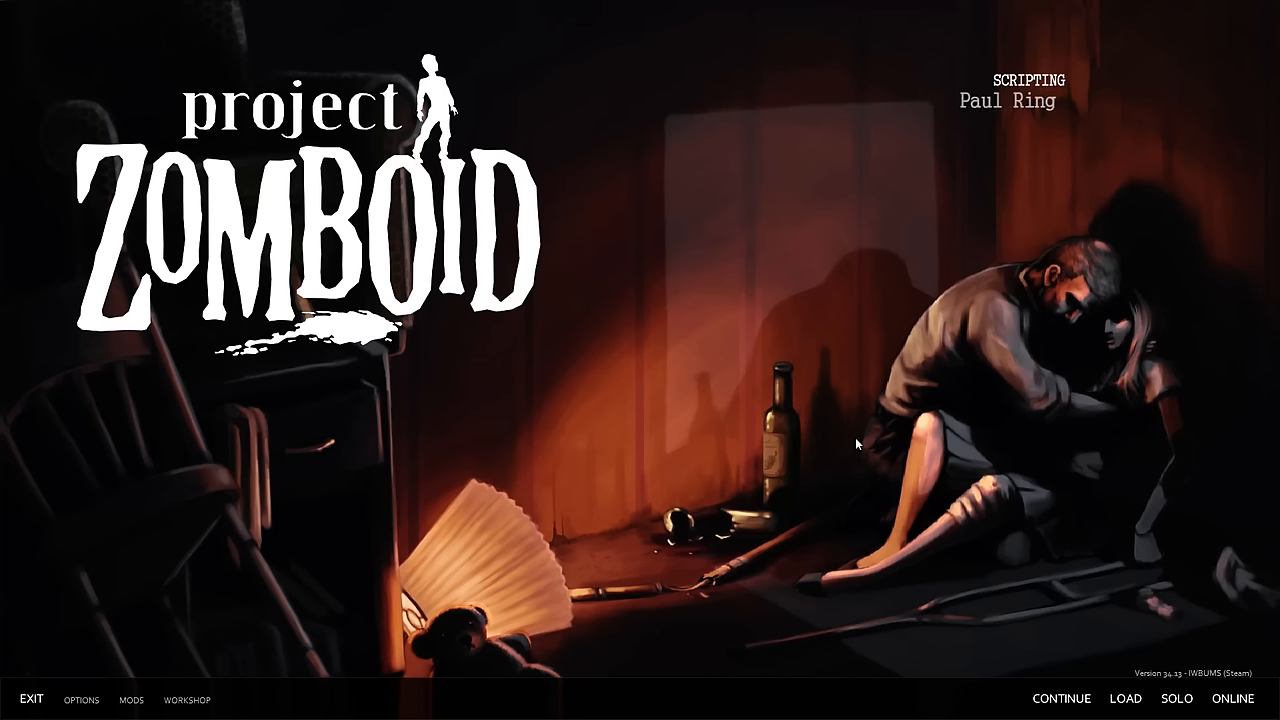
mouse_move(727, 373)
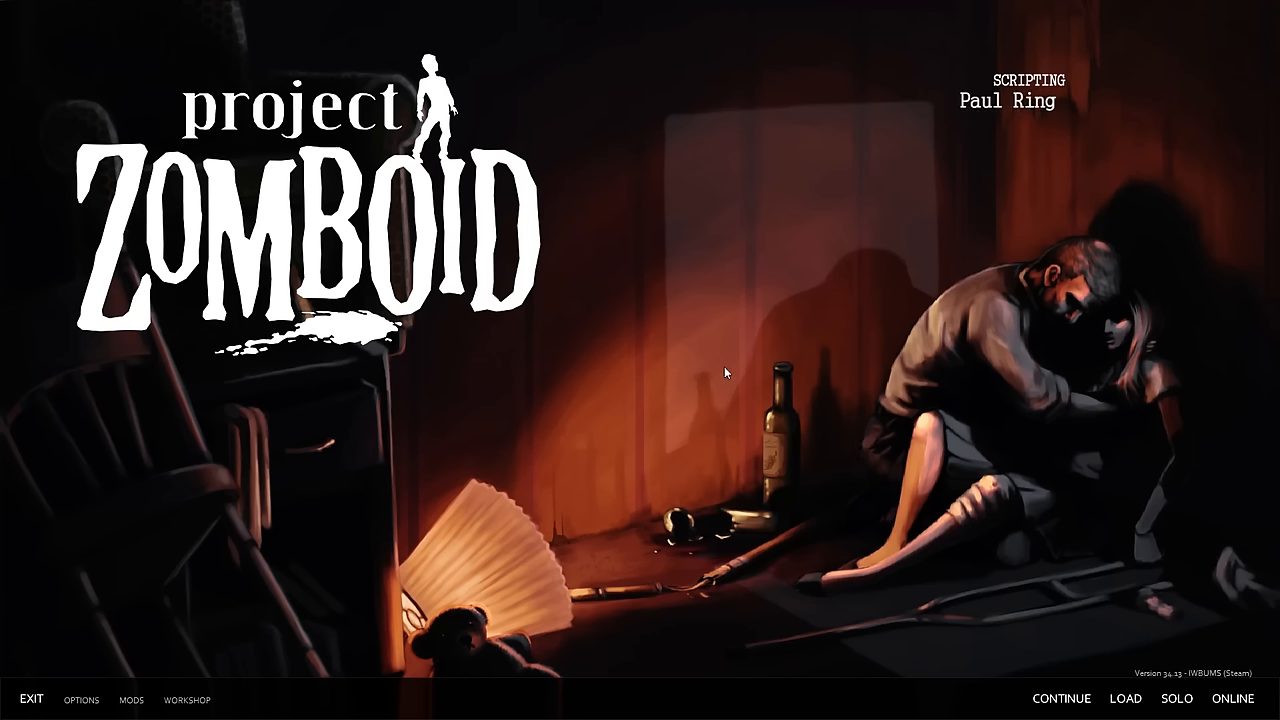
mouse_move(797, 400)
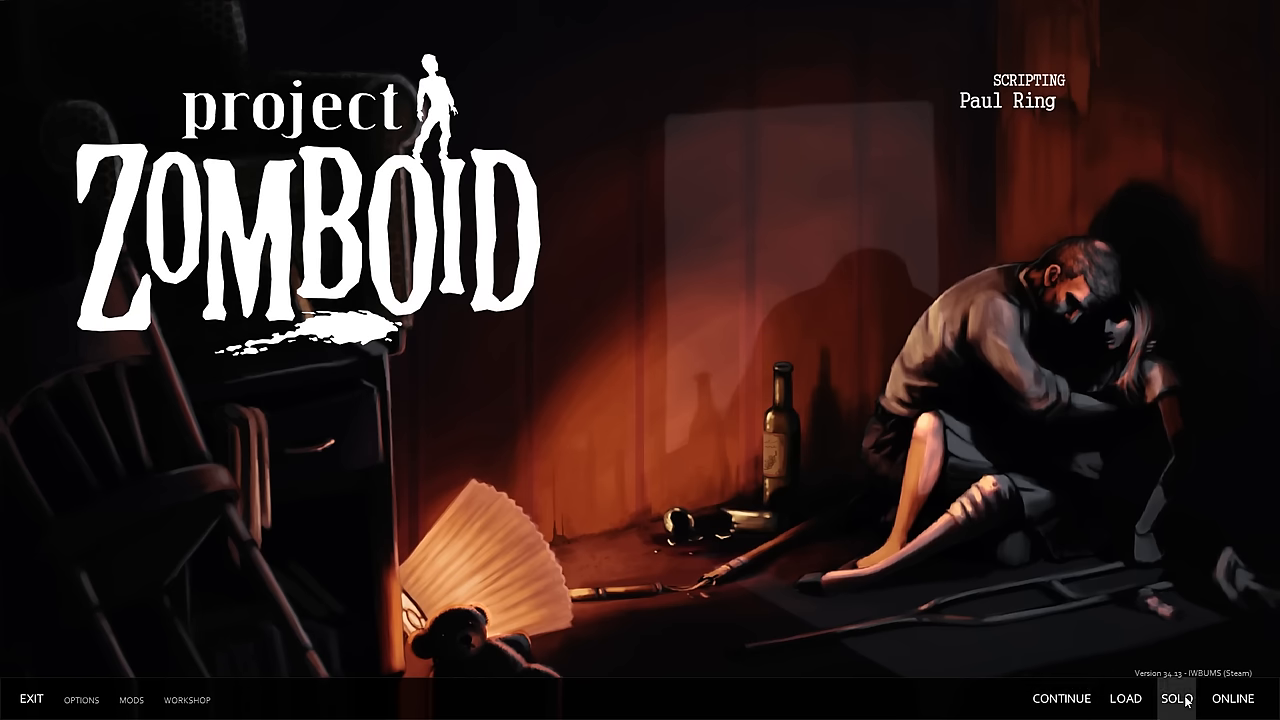
mouse_move(417, 467)
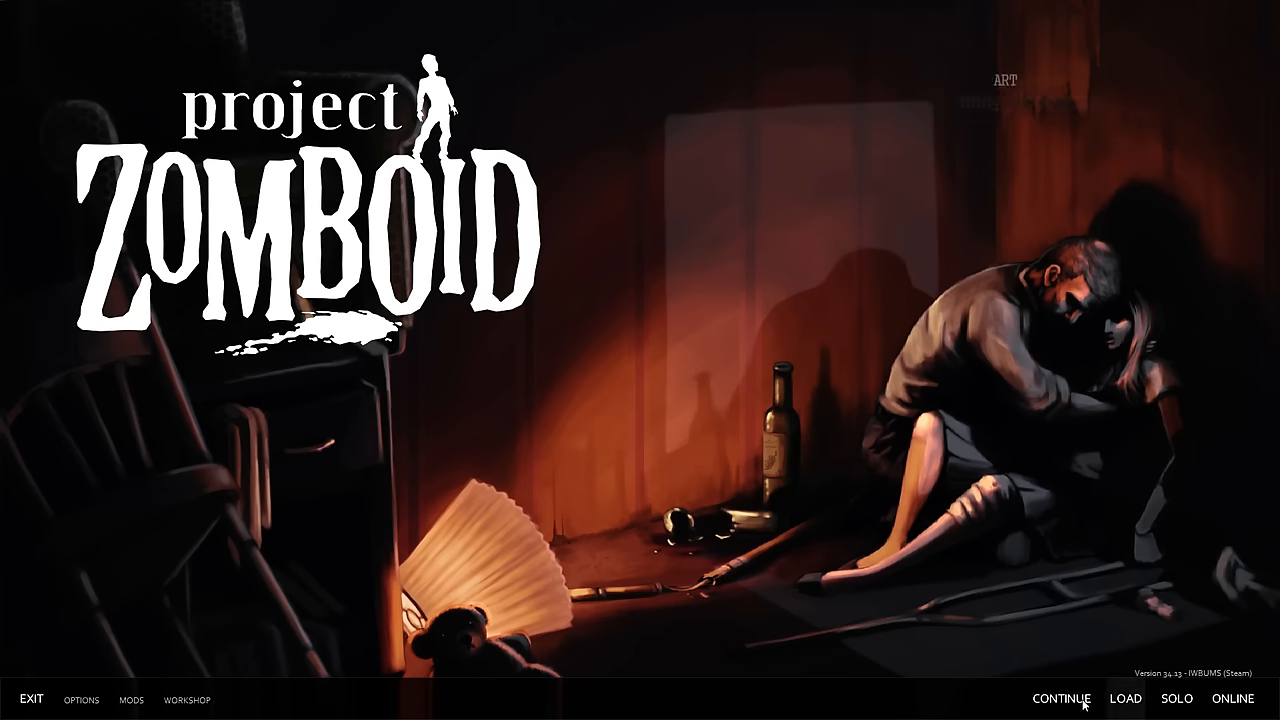
Resume the saved game and walk the survivor down the highway to the intersection by the fires
left_click(1060, 698)
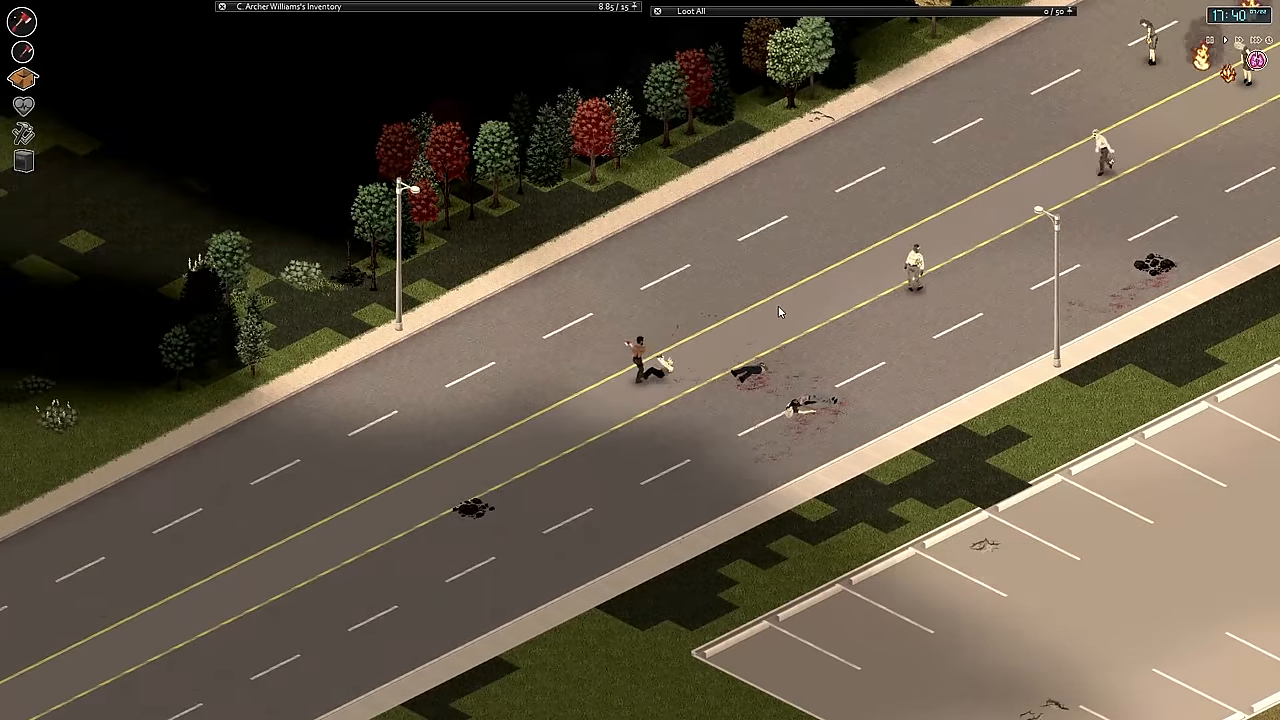
left_click(690, 11)
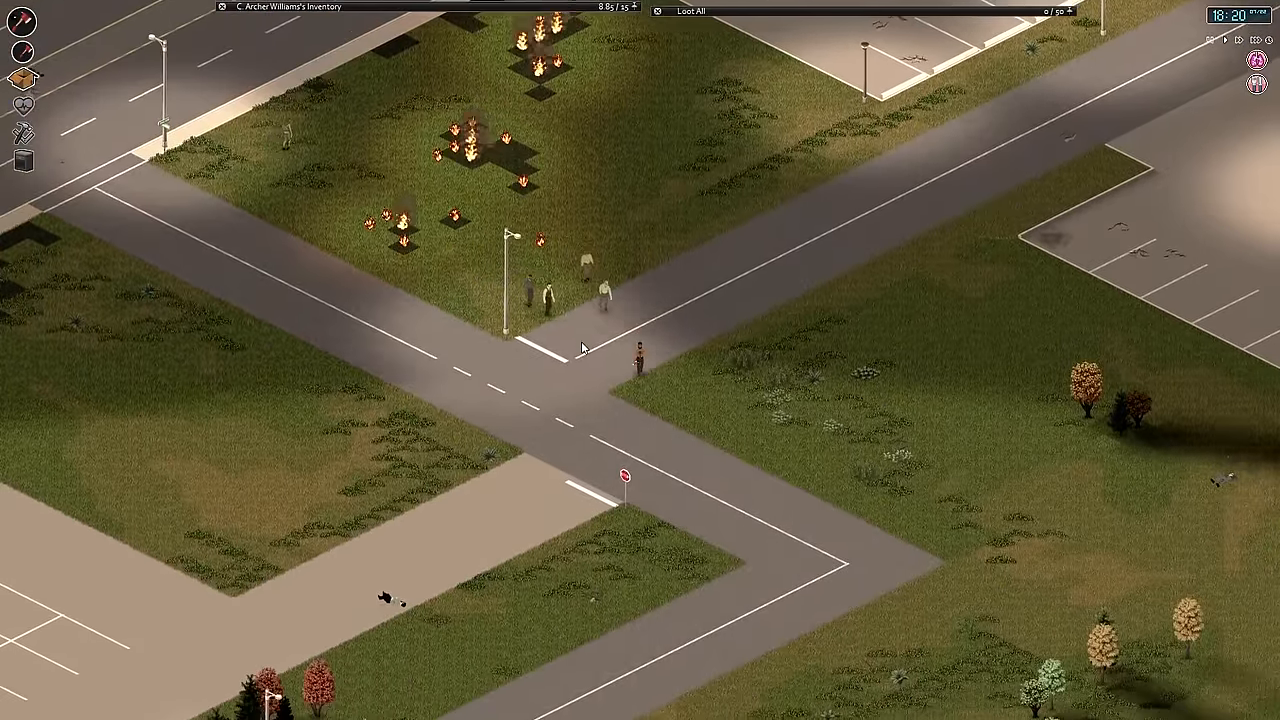
Run the survivor past the zombies to the crossroads beside the gas station
right_click(267, 175)
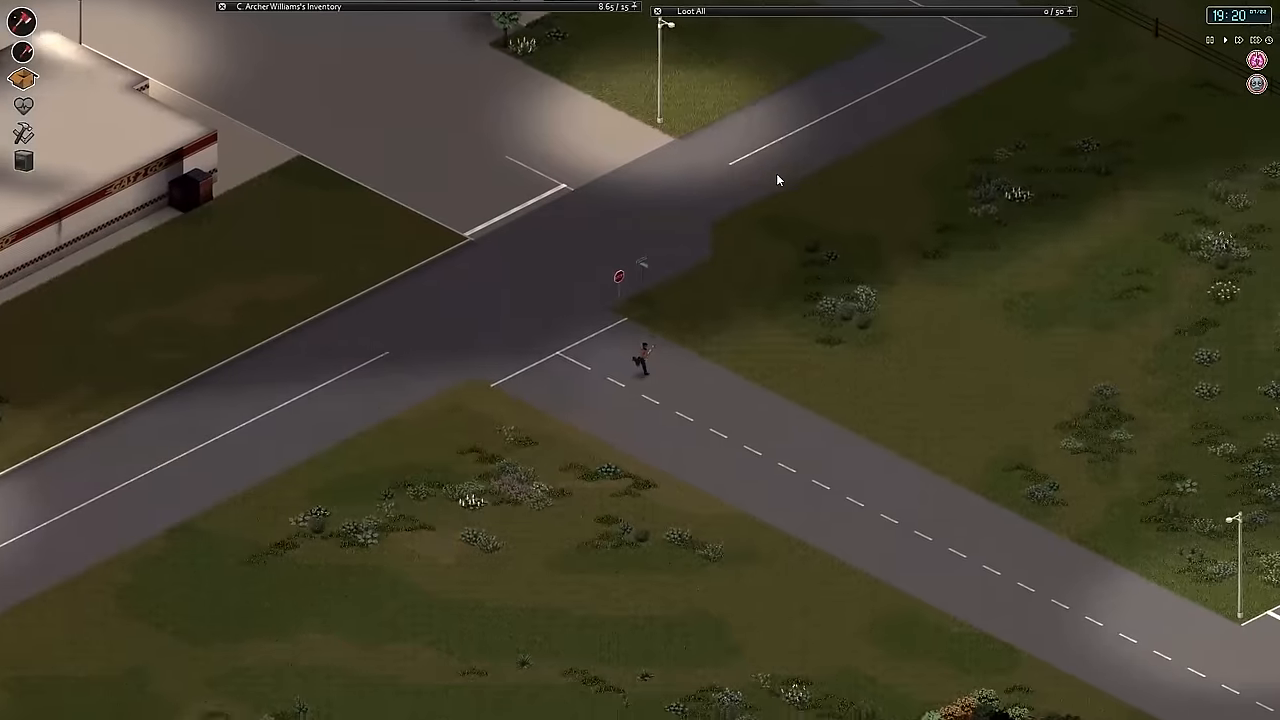
Enter the bar past the corpse-strewn lawn and bring up actions for the Ham Slice (Fresh)
scroll("down", 3)
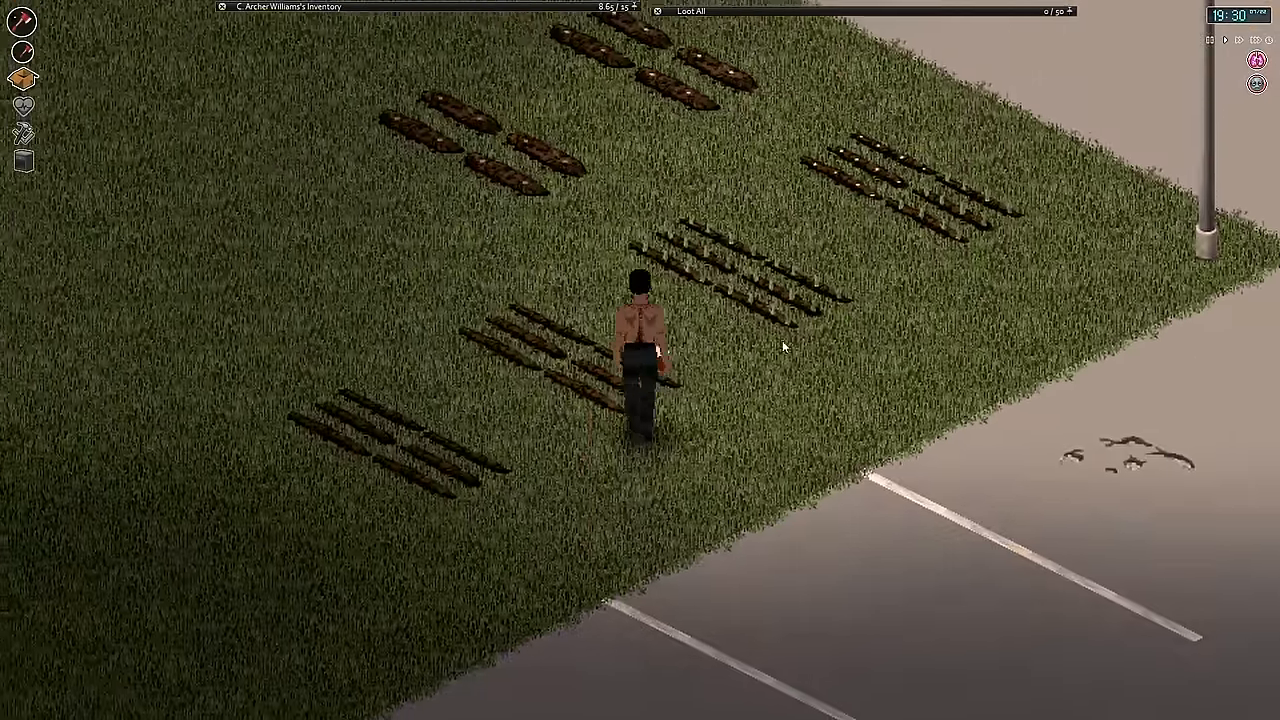
right_click(785, 345)
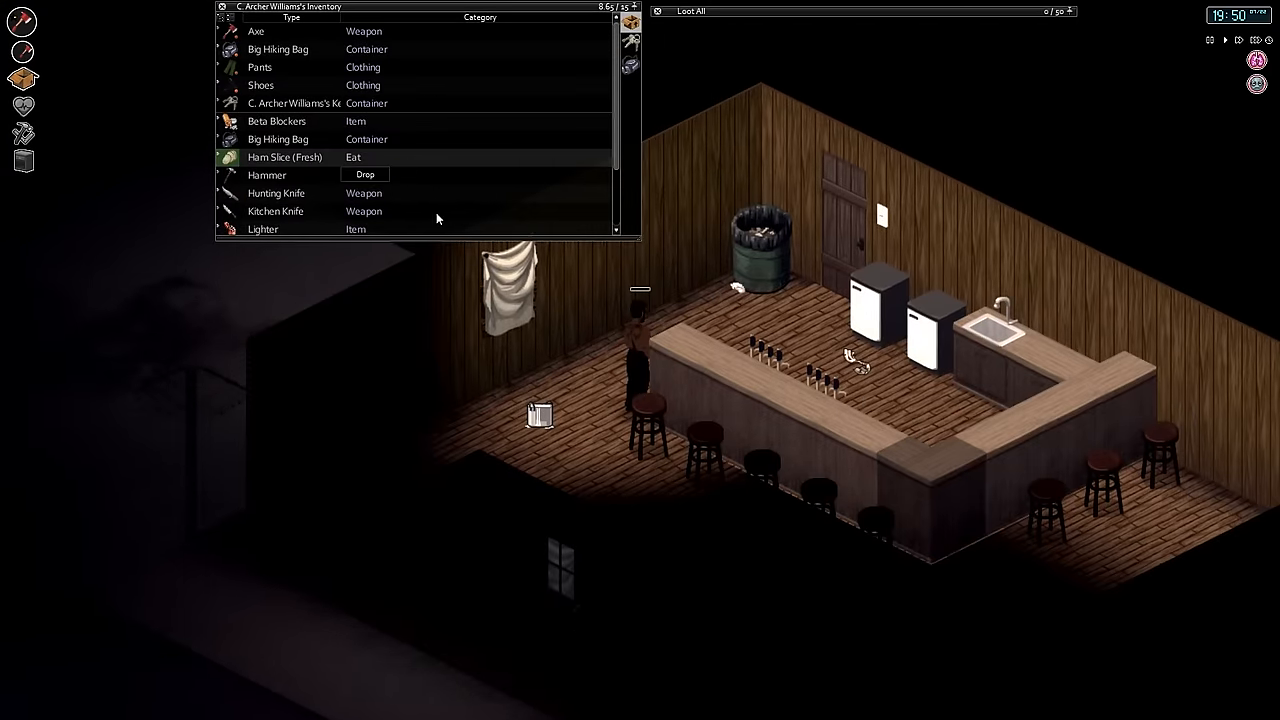
Eat the fresh ham slice and sleep in the bar as night falls
scroll("down", 3)
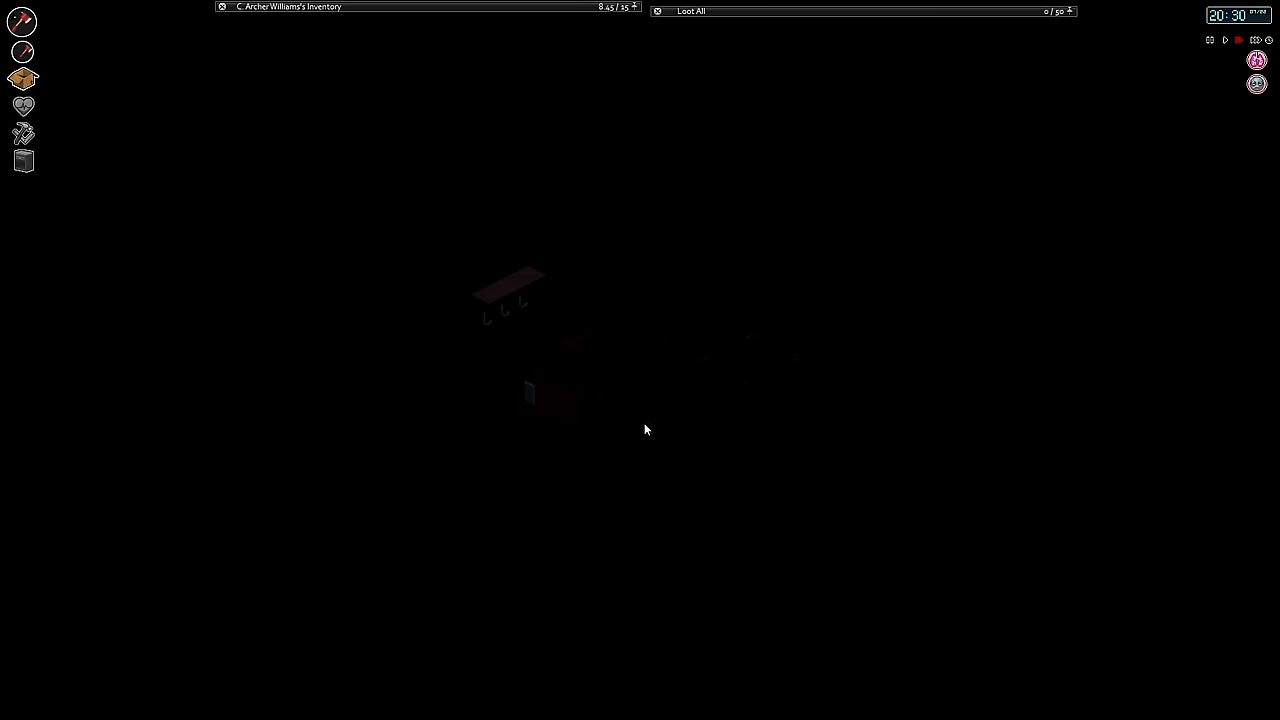
Wake in the morning and list the Big Hiking Bag's supplies
right_click(599, 373)
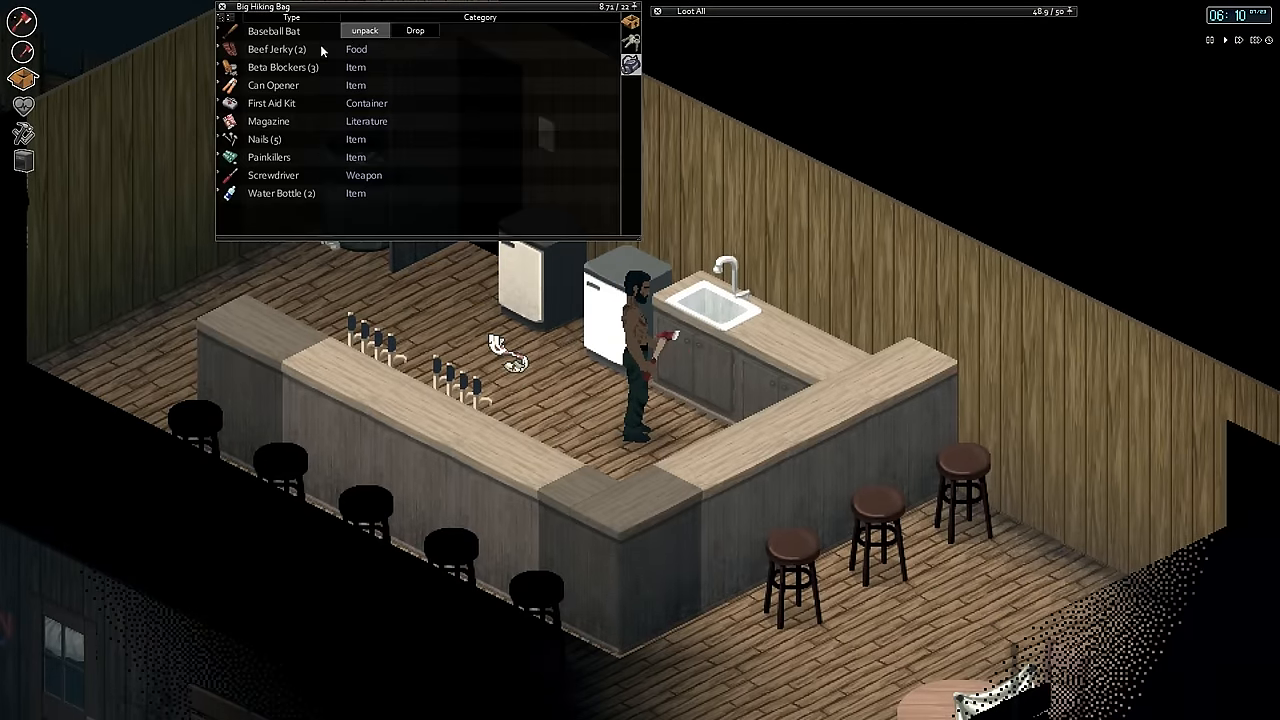
Move the bag's supplies to the main inventory and list the bar fridge's milk, tofu and zucchini
right_click(258, 30)
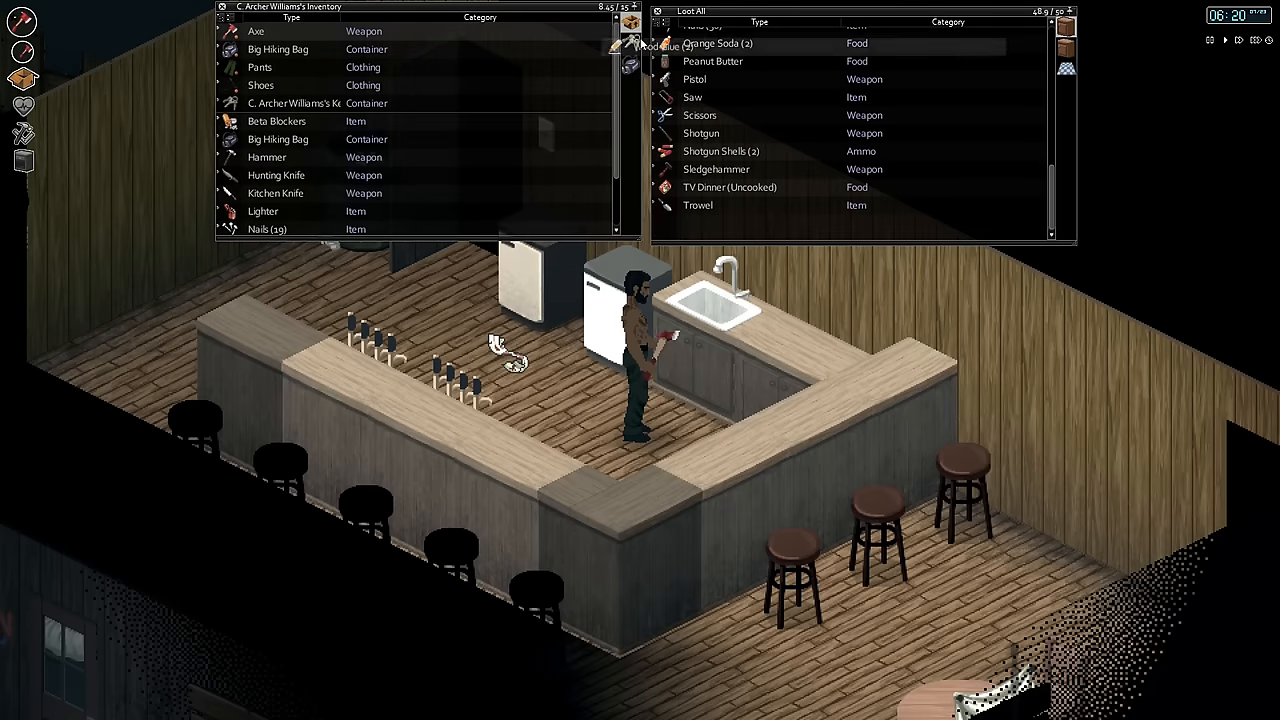
right_click(256, 31)
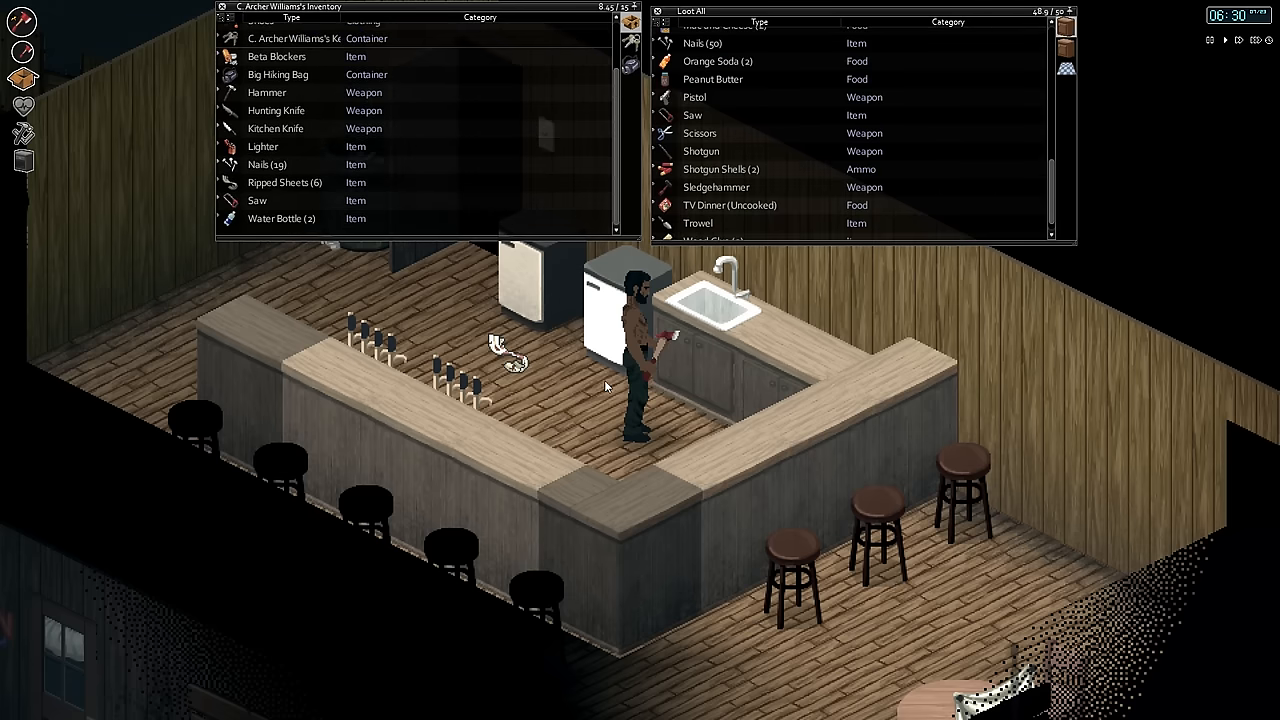
right_click(710, 61)
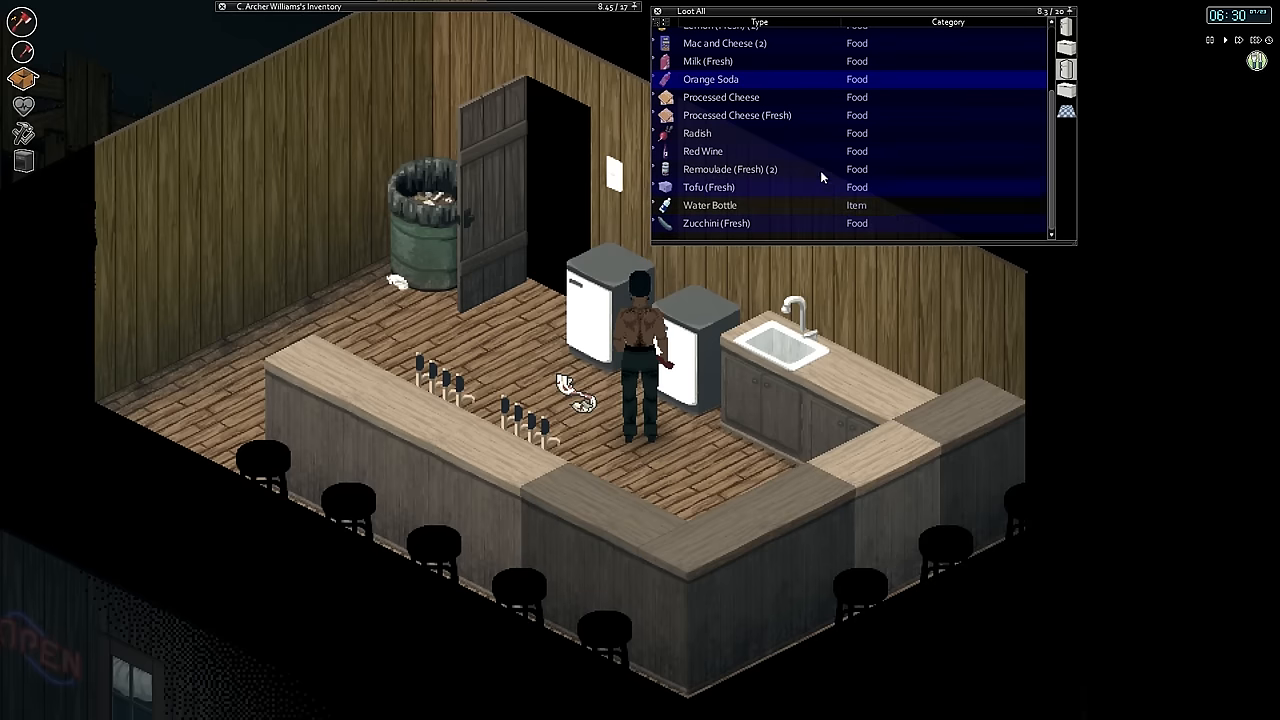
Grab a small food item from the bar fridge into the survivor's inventory
right_click(697, 133)
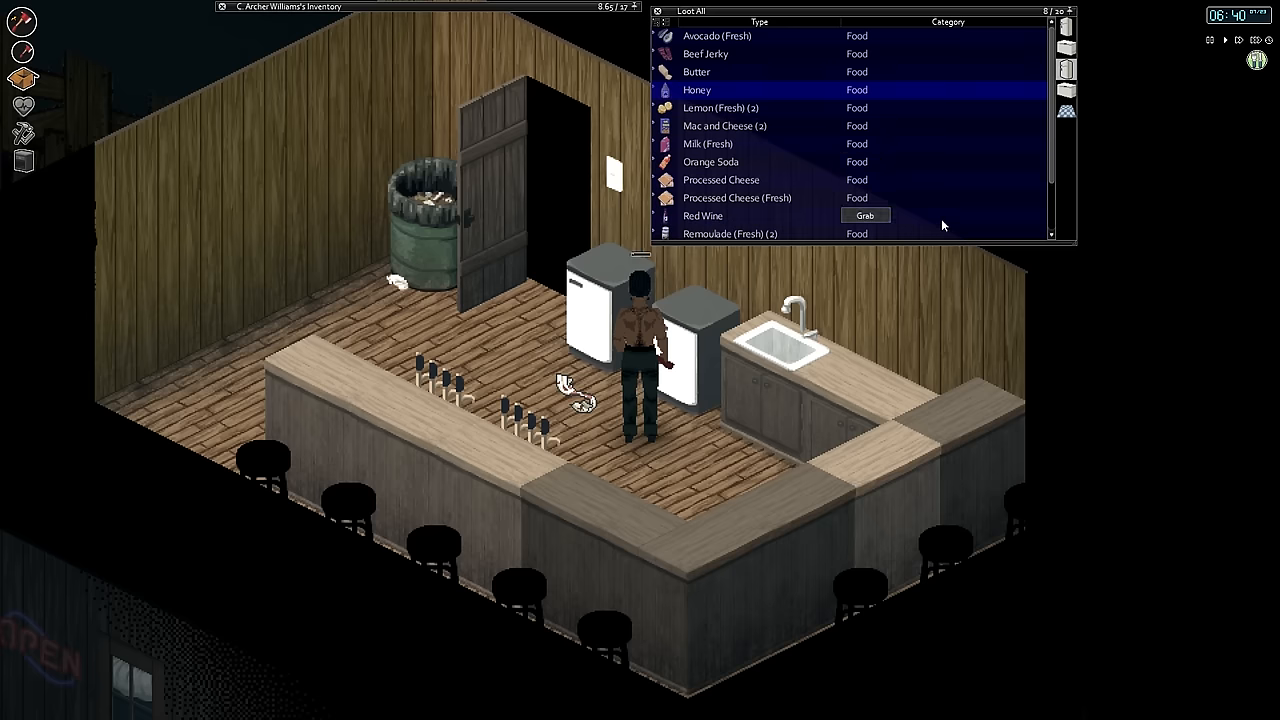
mouse_move(720, 180)
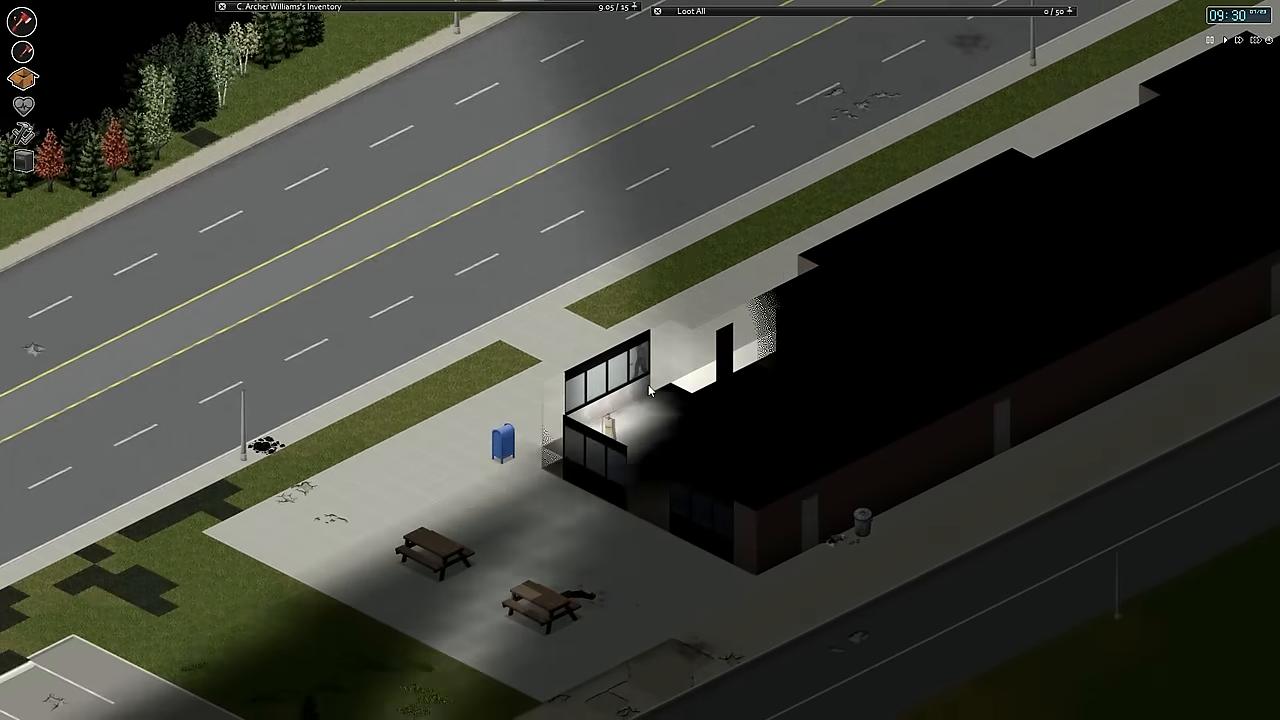
Check the ground loot by the broken shop window, then walk to the store's back doors
right_click(648, 390)
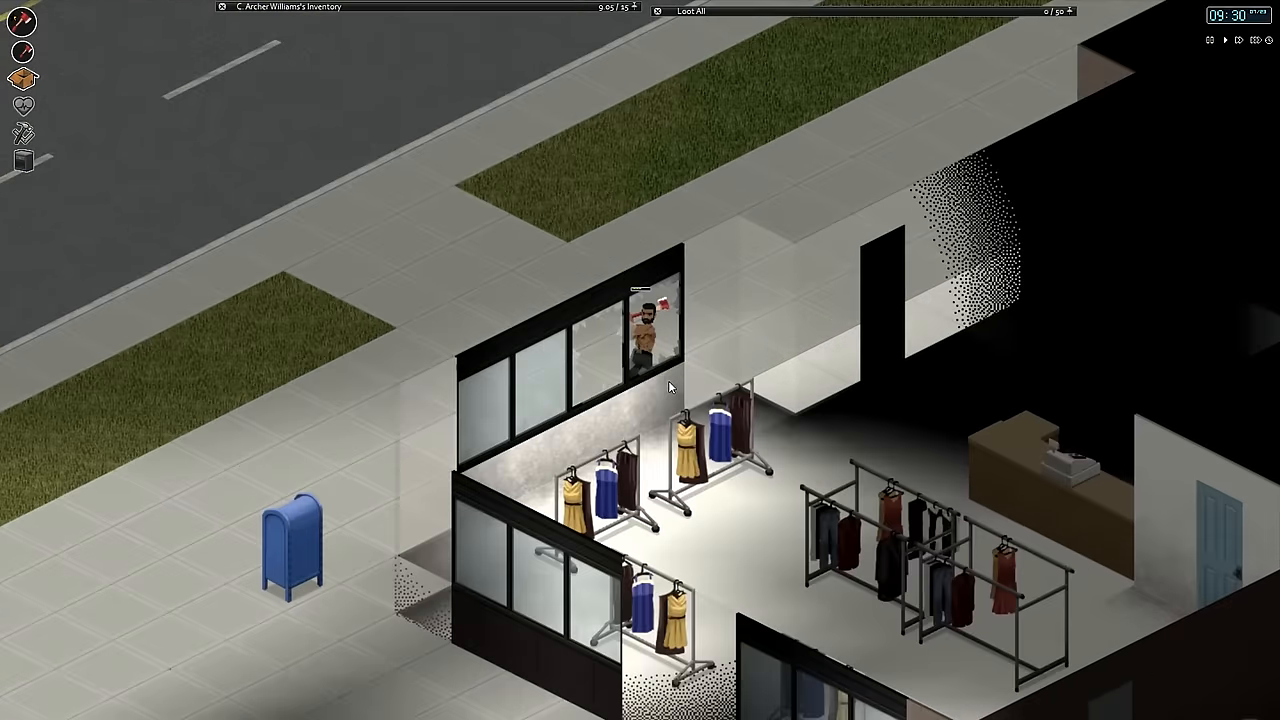
right_click(670, 387)
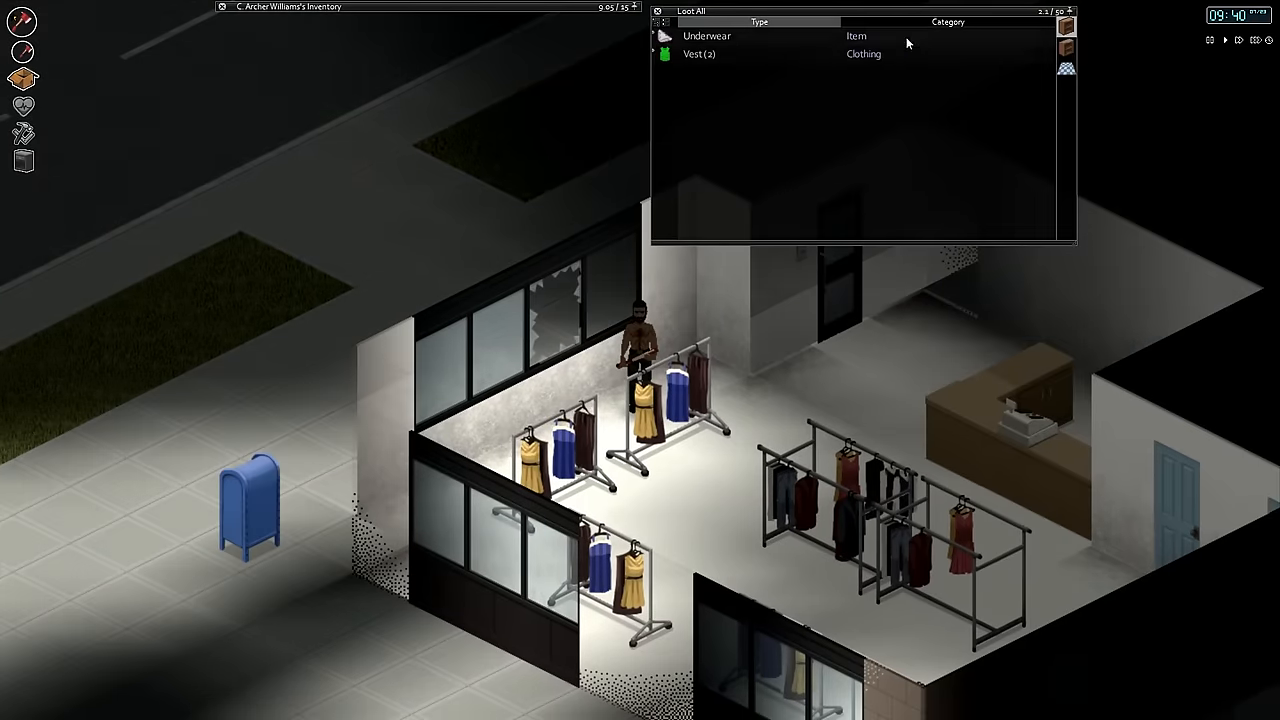
left_click(1066, 28)
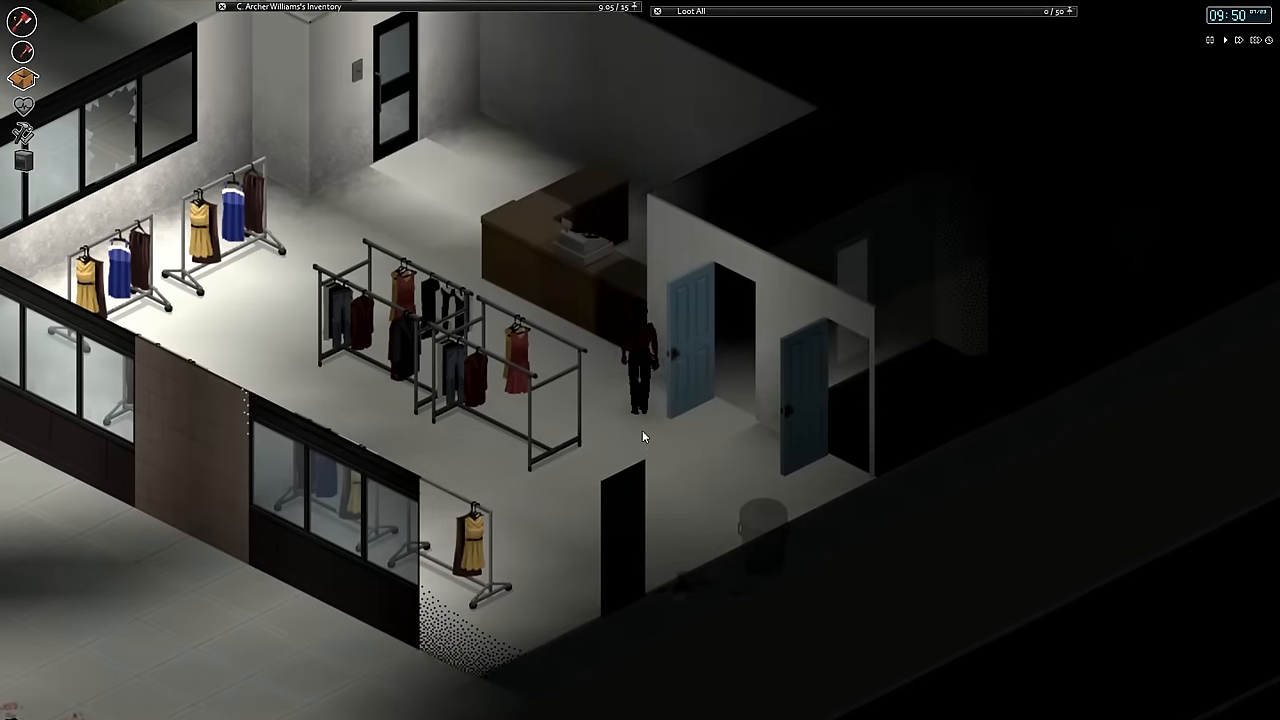
left_click(1066, 26)
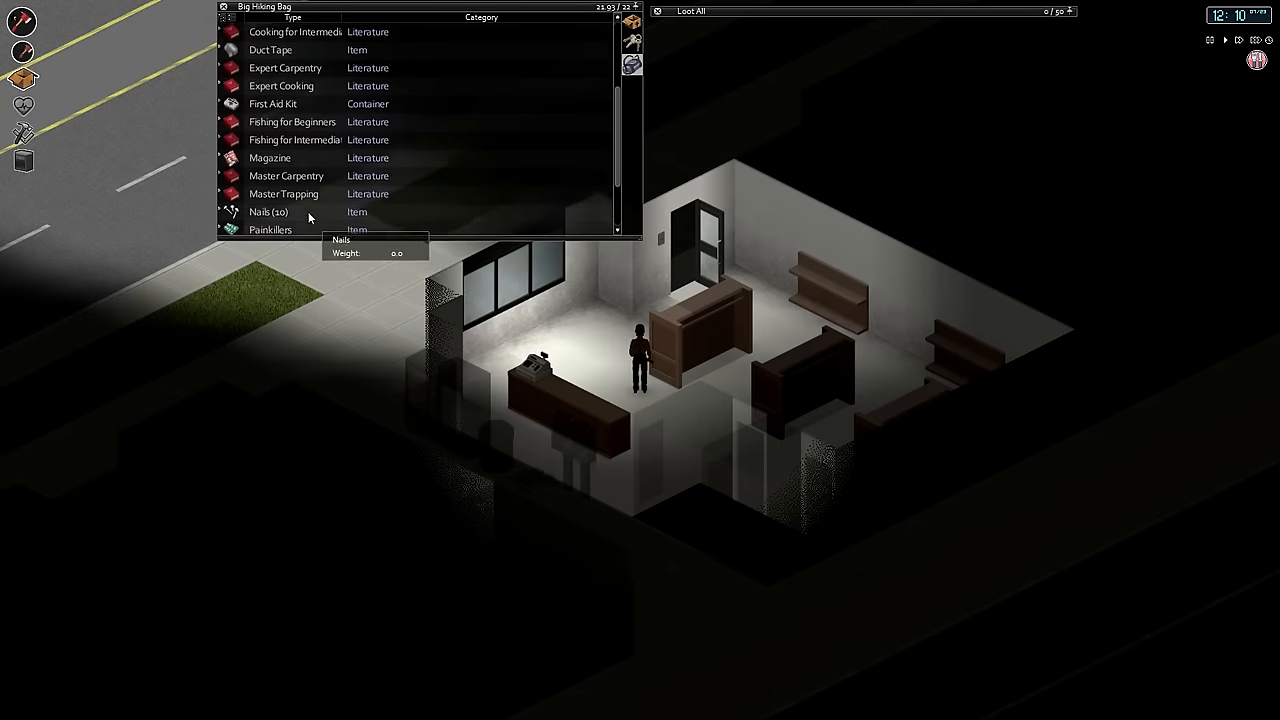
Scroll the Big Hiking Bag's gear and inspect the First Aid Kit's tooltip
scroll("up", 3)
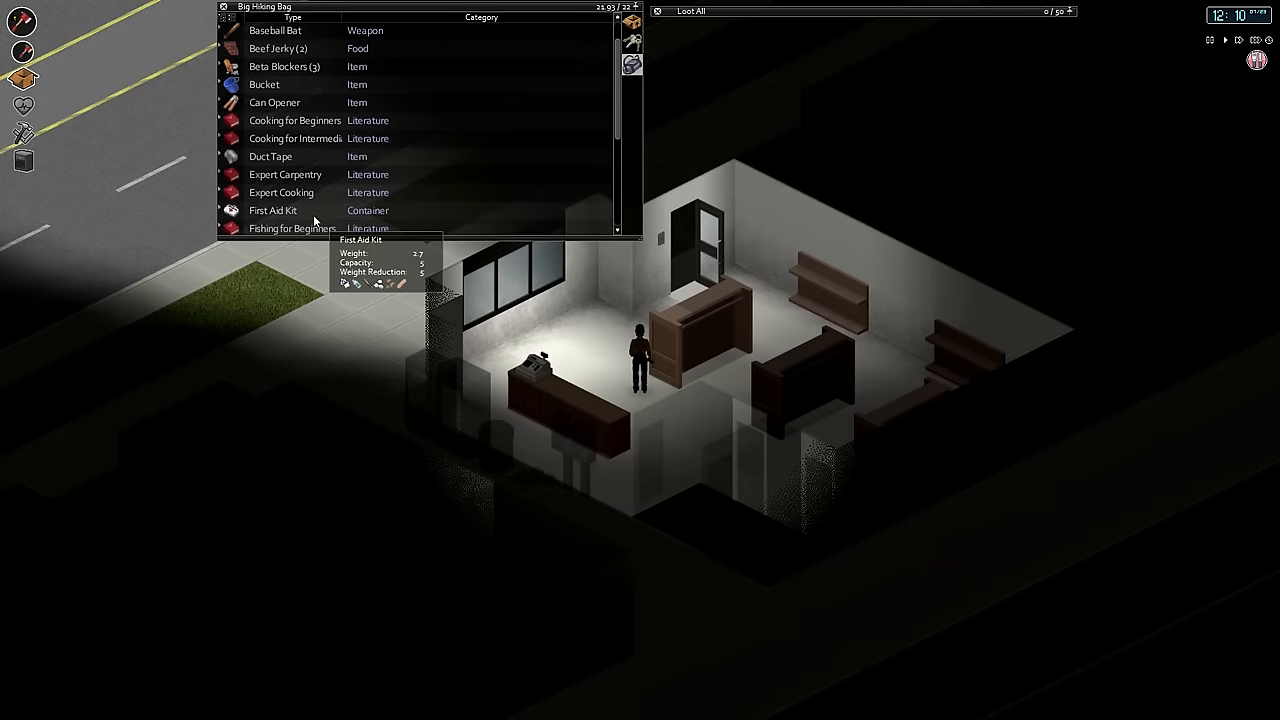
left_click(631, 23)
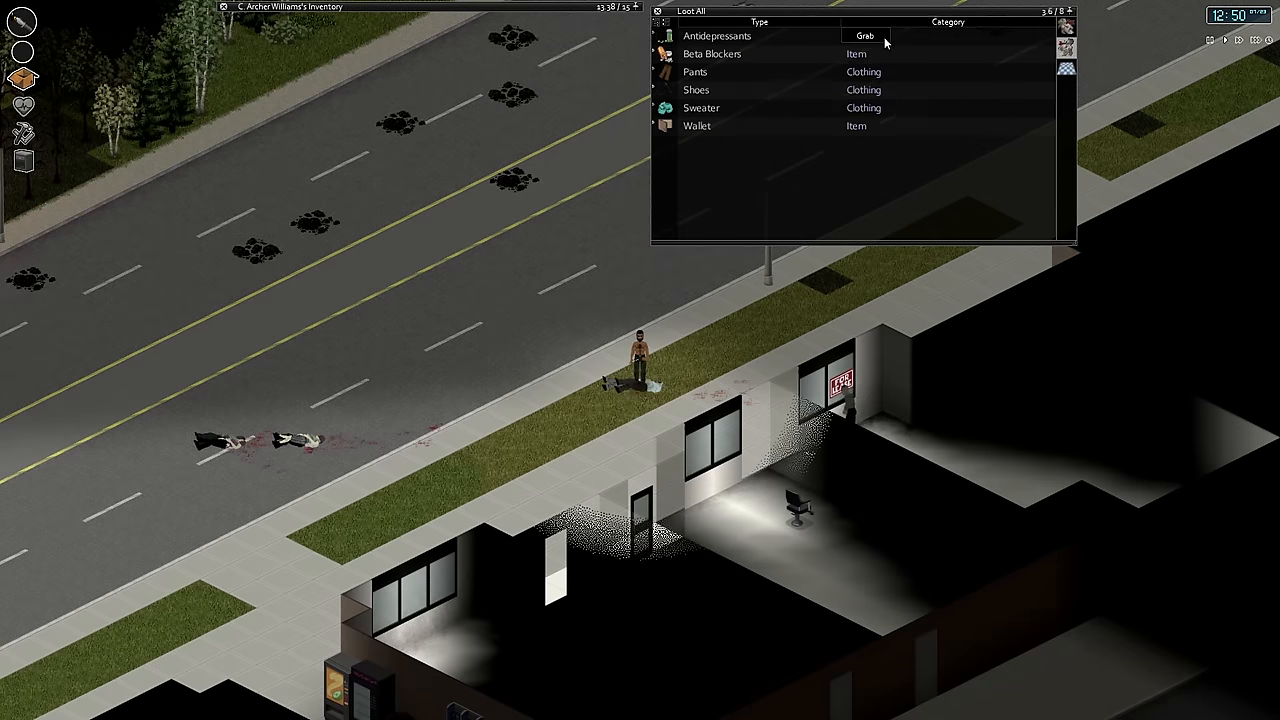
Grab the Antidepressants from the roadside corpse
left_click(864, 36)
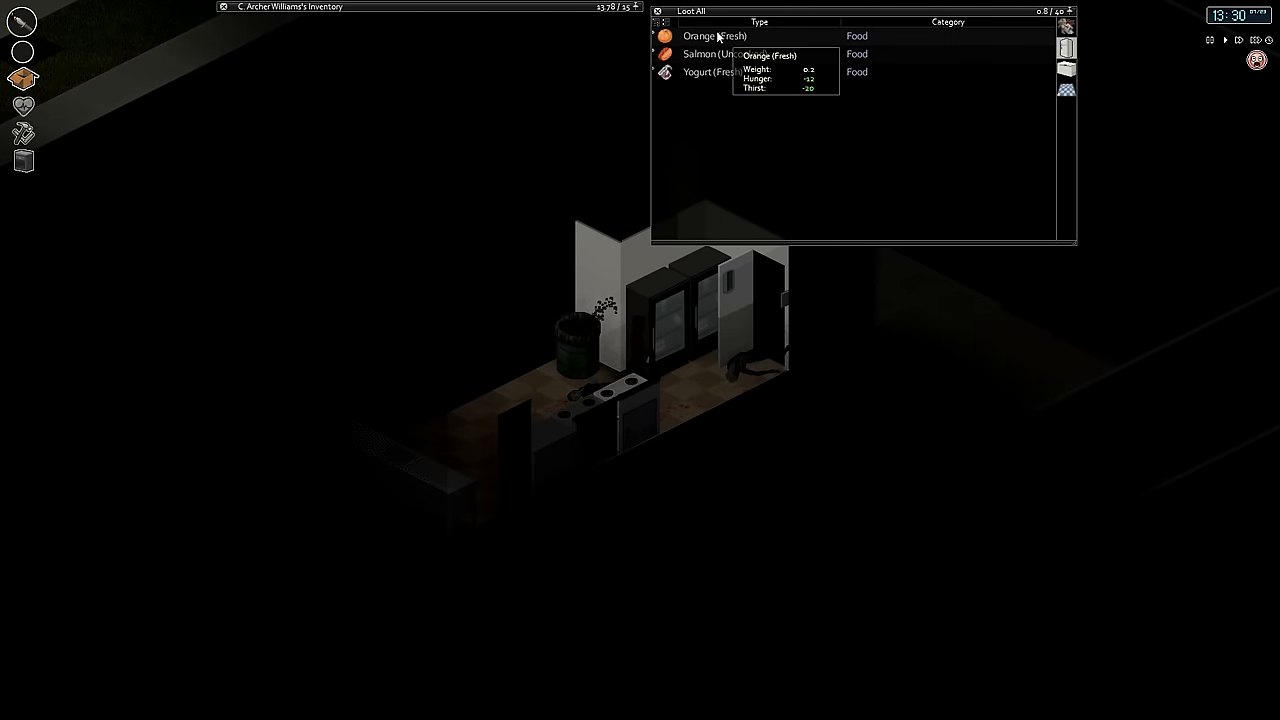
Eat all of the fresh Orange from the kitchen fridge
right_click(713, 36)
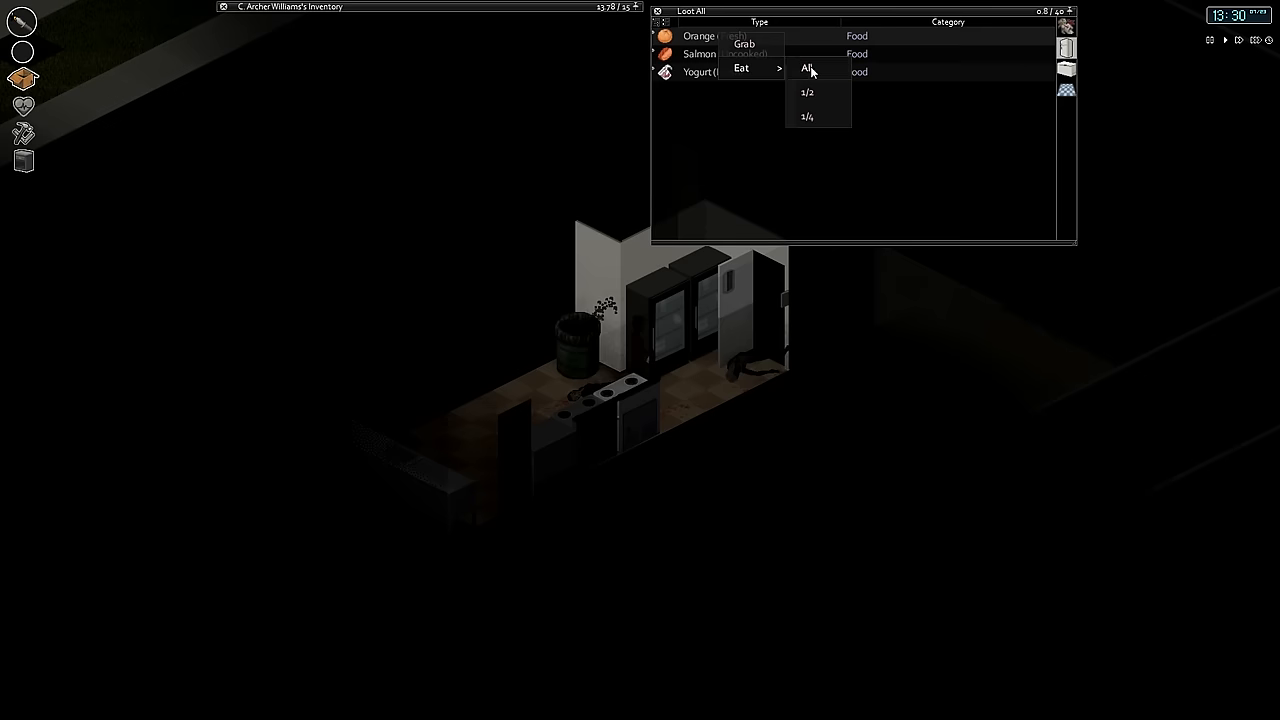
left_click(808, 68)
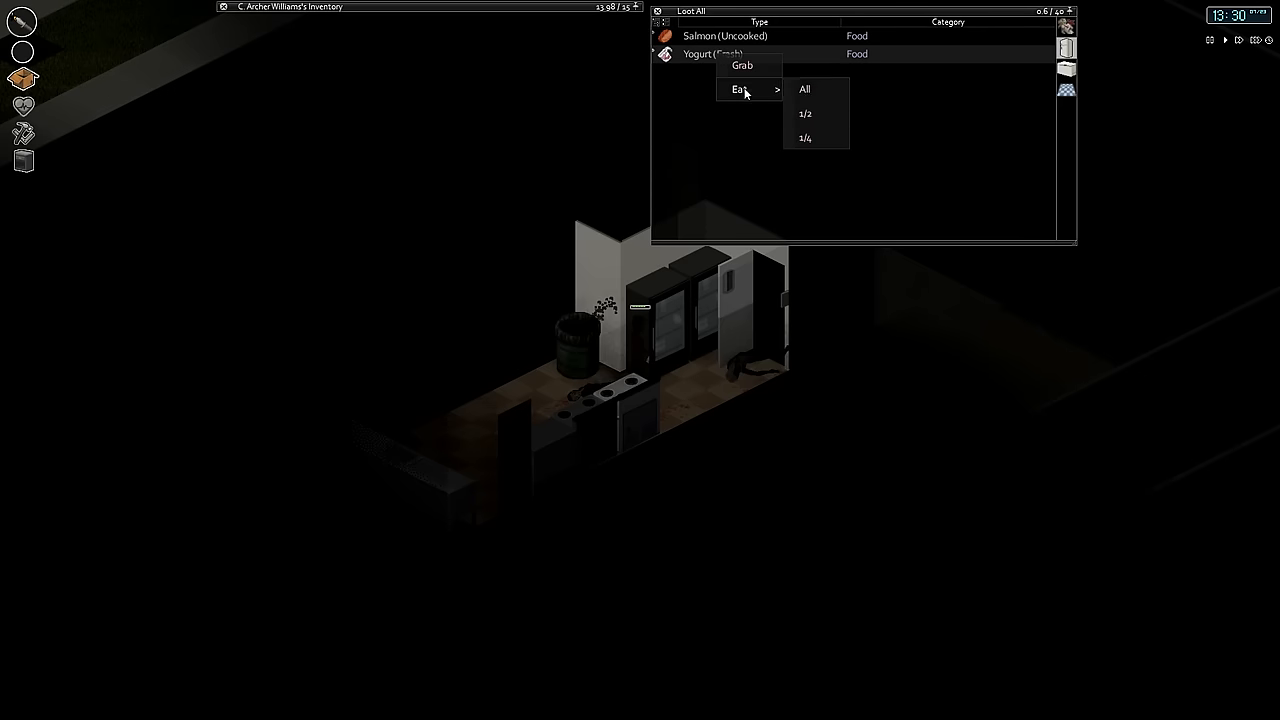
left_click(804, 89)
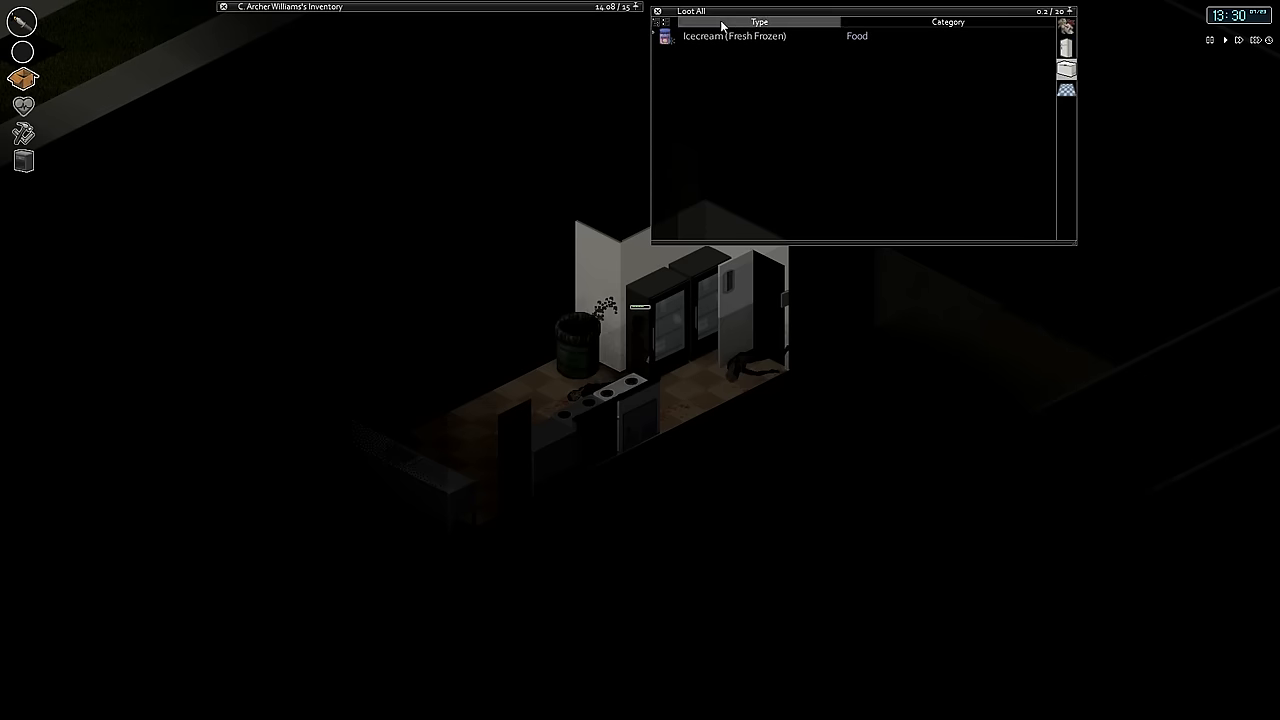
Eat all of the frozen Icecream from the freezer
right_click(720, 36)
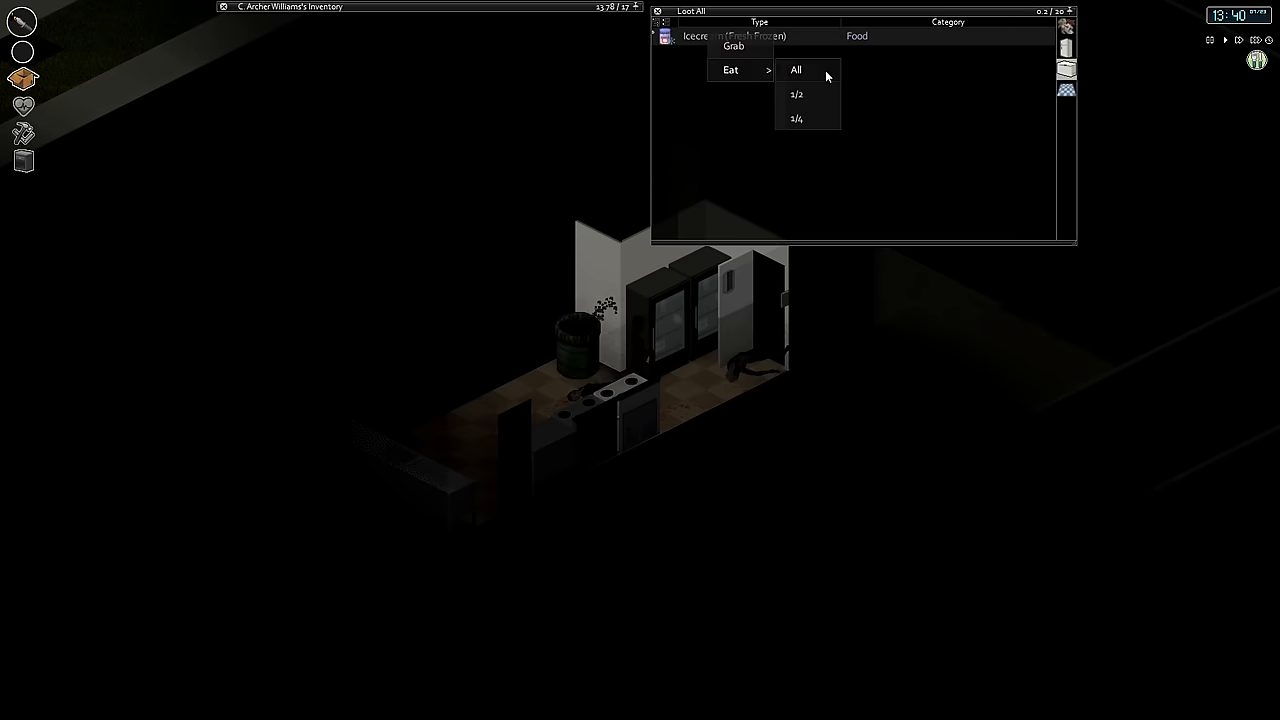
left_click(796, 69)
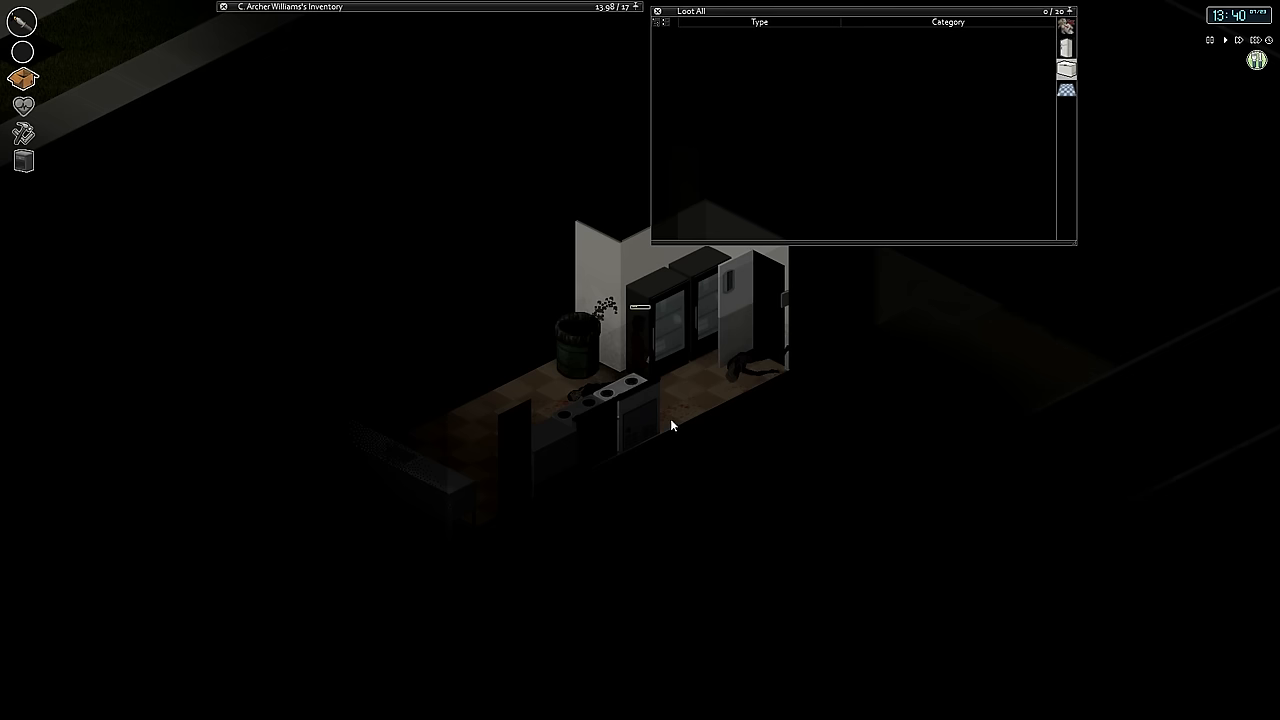
mouse_move(689, 391)
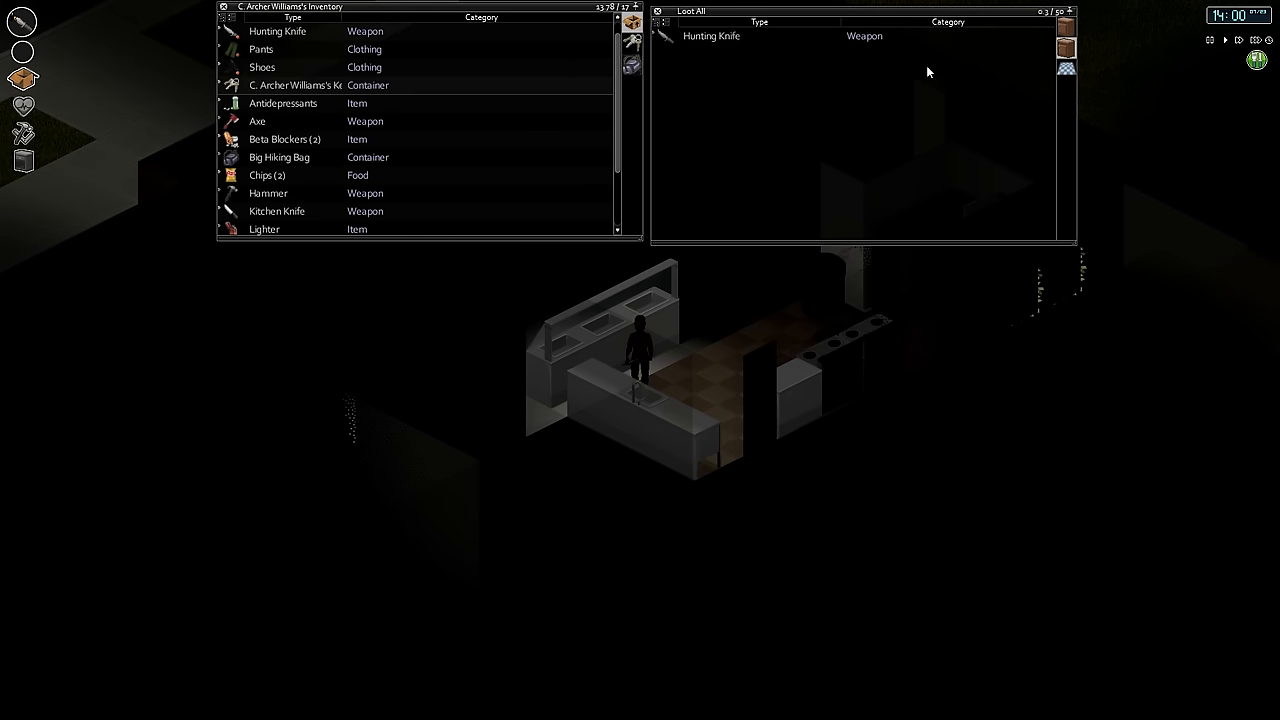
Bring up the actions for the Hunting Knife found in the kitchen counter
right_click(285, 139)
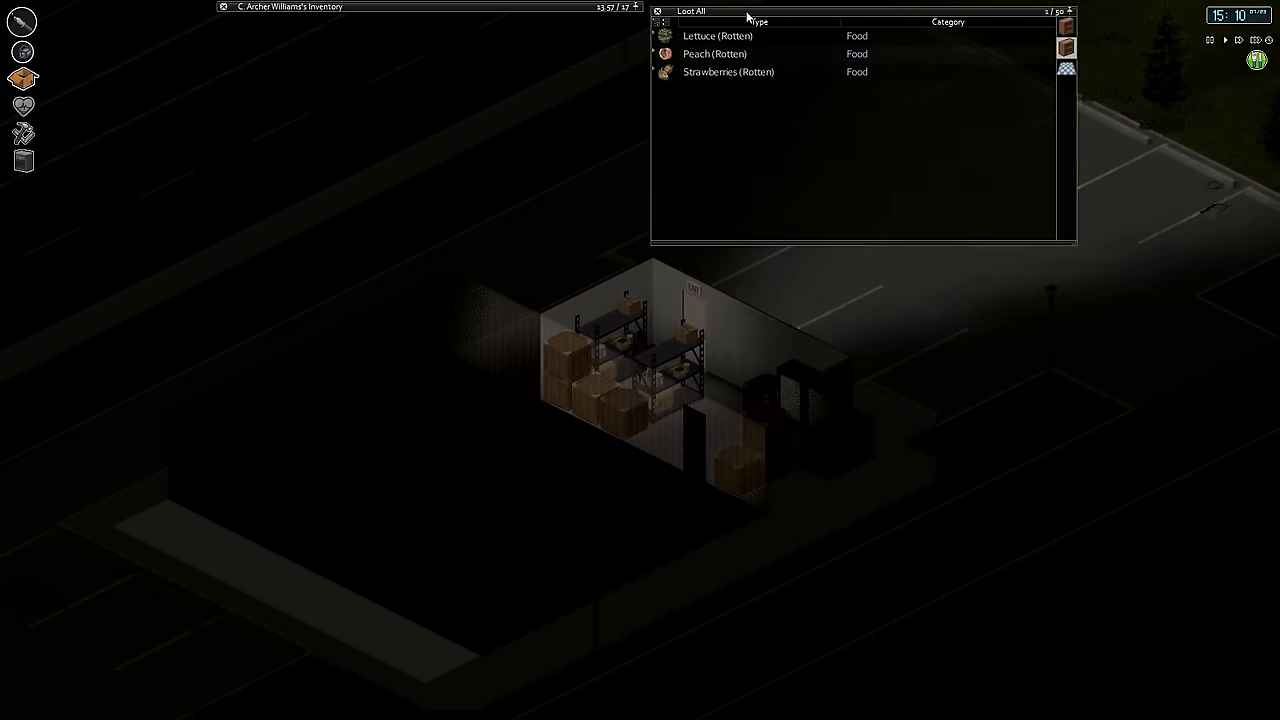
Search the grocer's containers of rotten produce and the nearby floor for loose items
left_click(1067, 74)
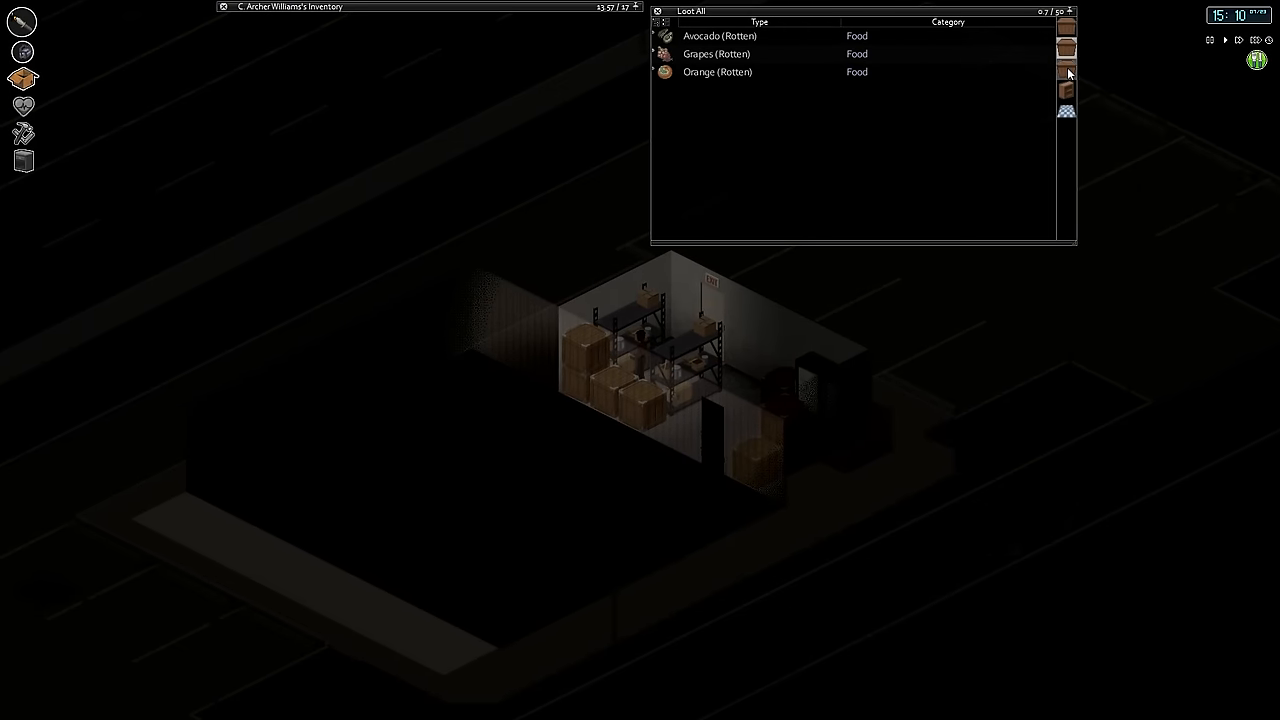
left_click(1066, 71)
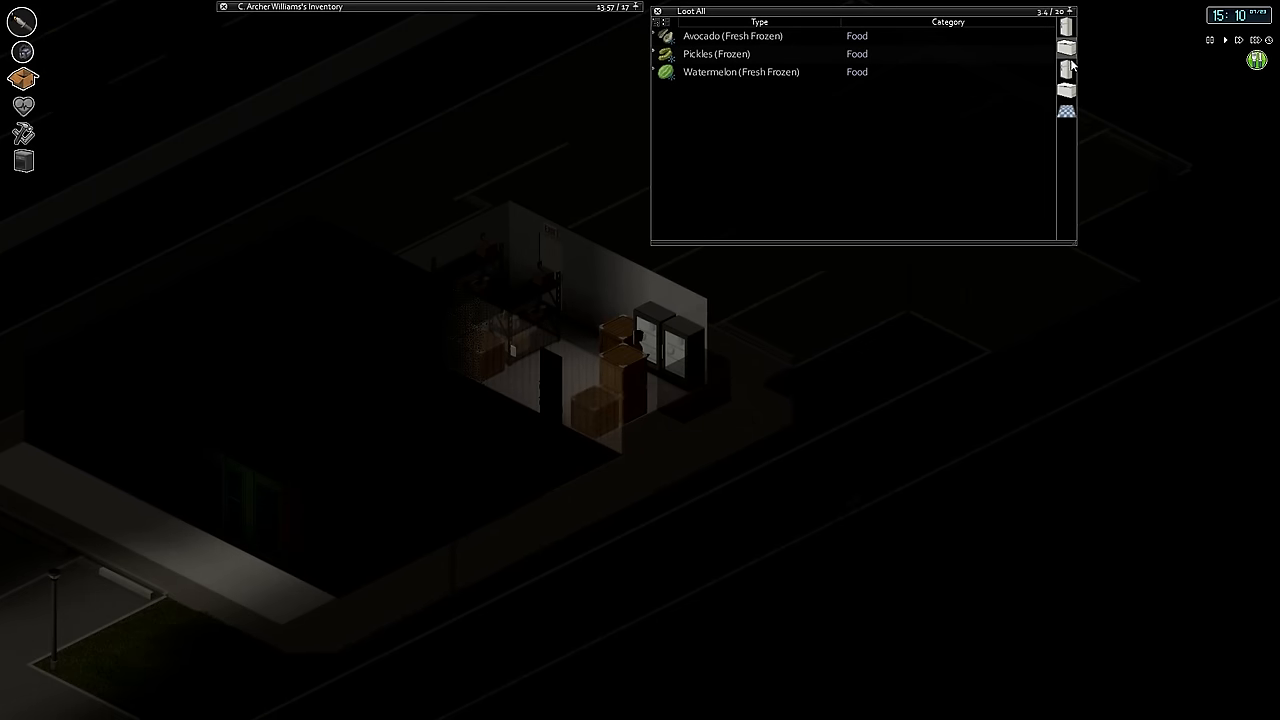
mouse_move(716, 53)
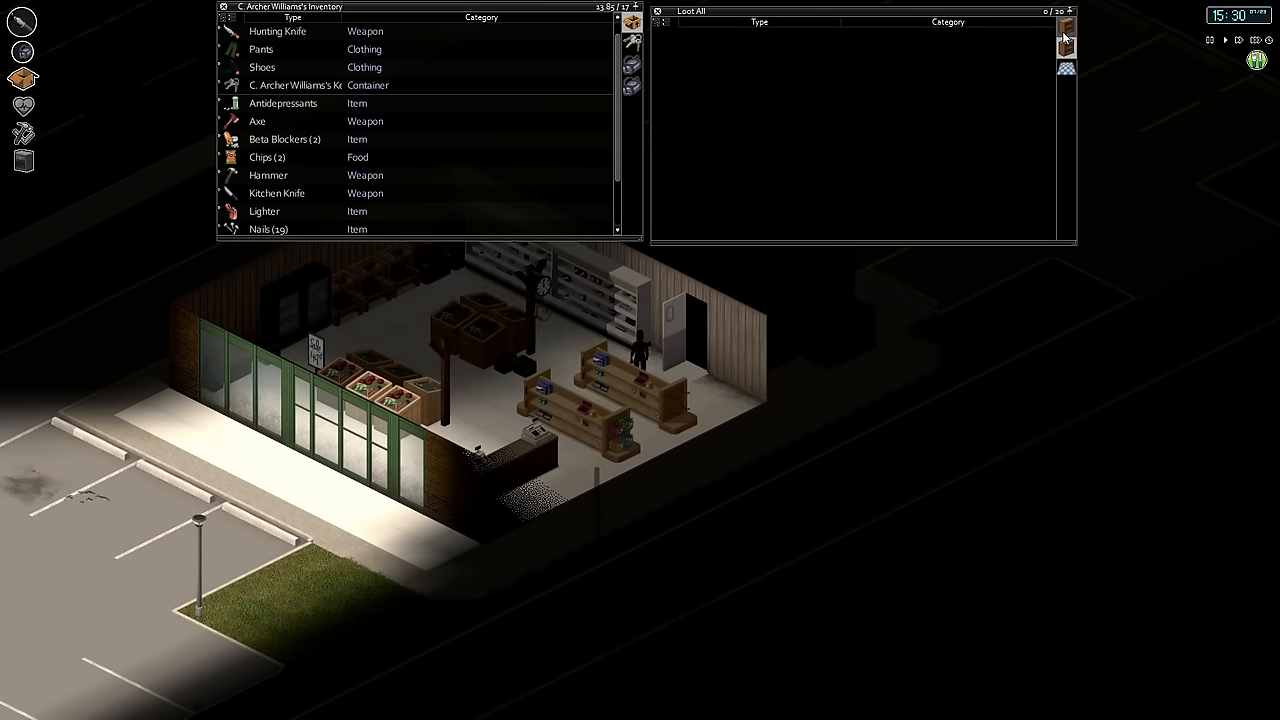
left_click(631, 88)
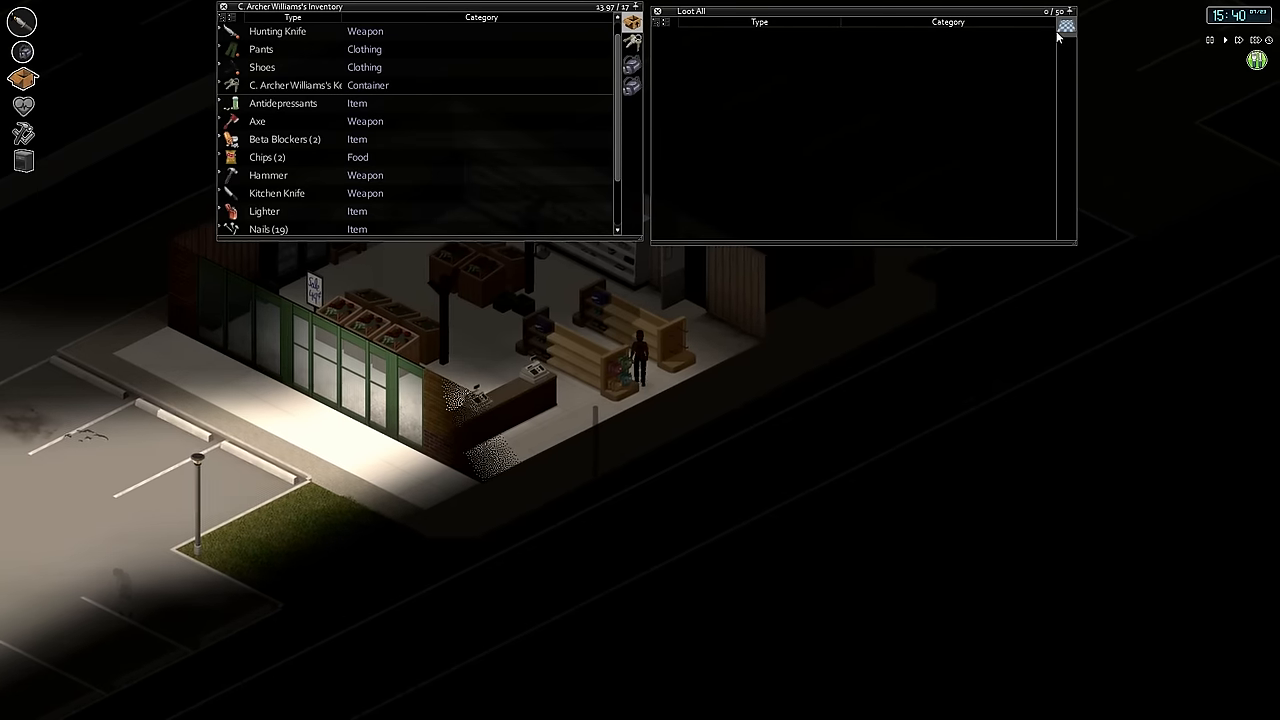
left_click(1065, 25)
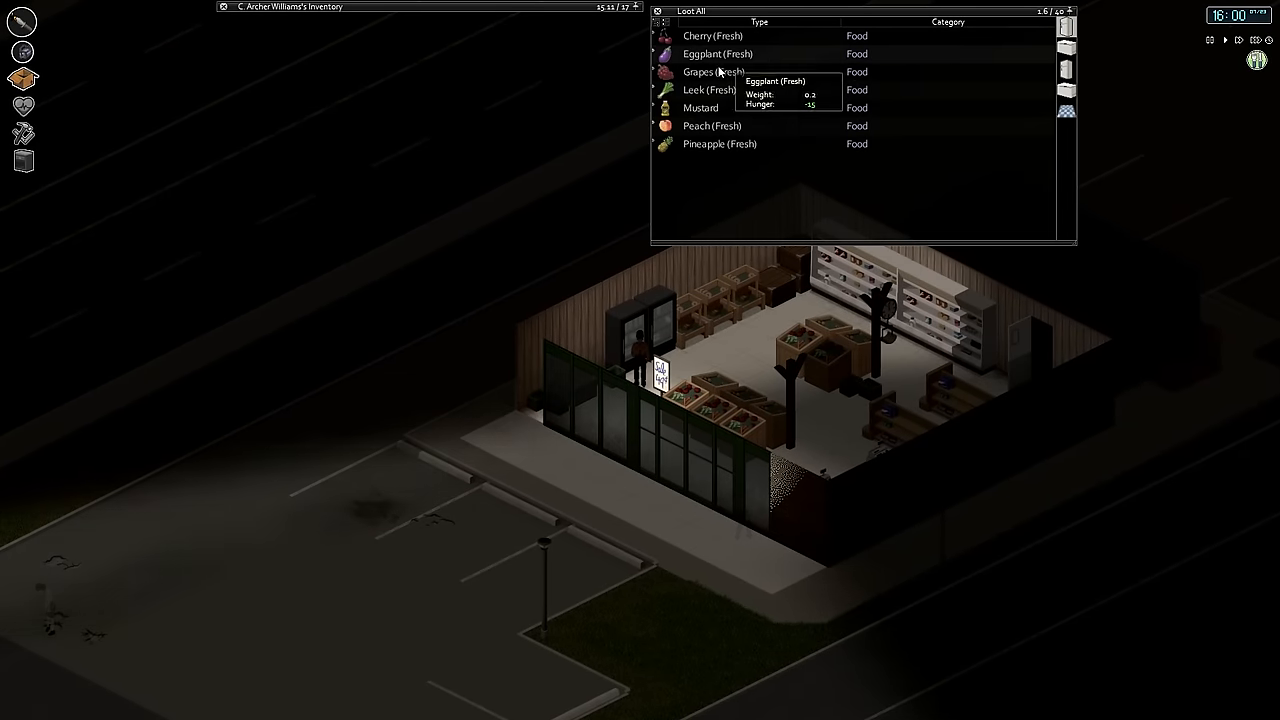
mouse_move(725, 54)
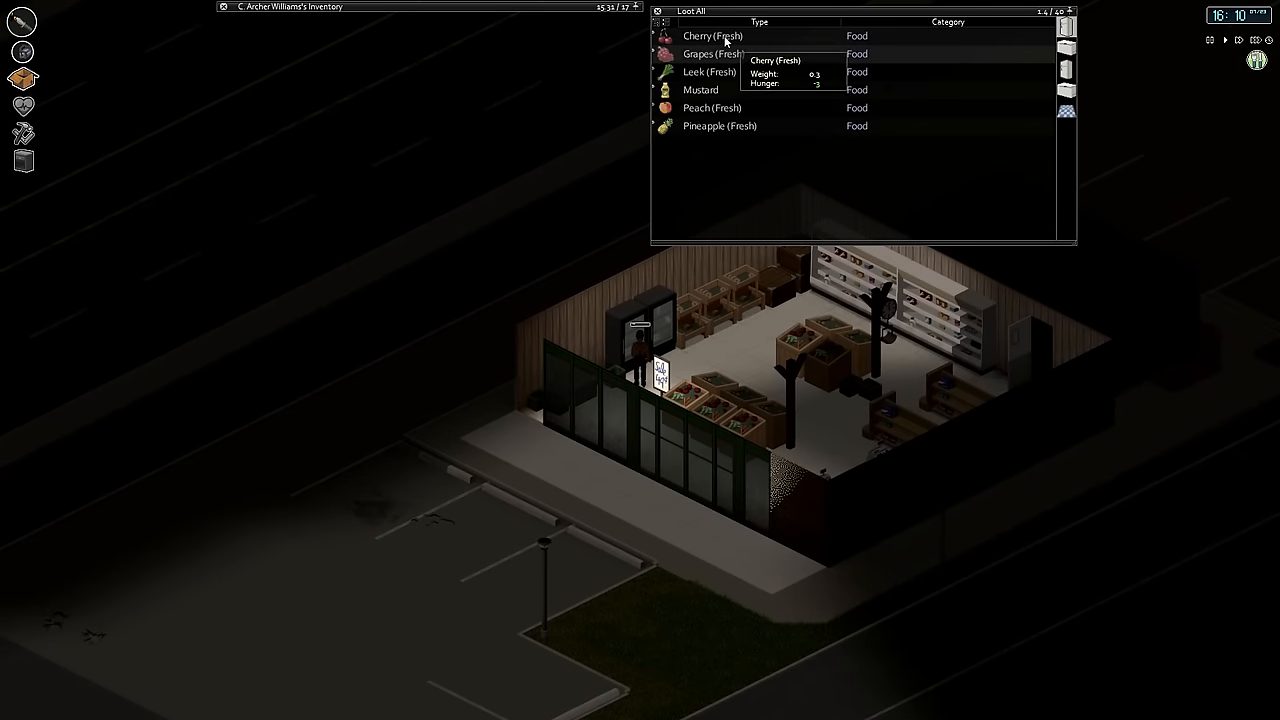
Take the fresh cherry from the cooler and eat a whole food item
left_click(688, 11)
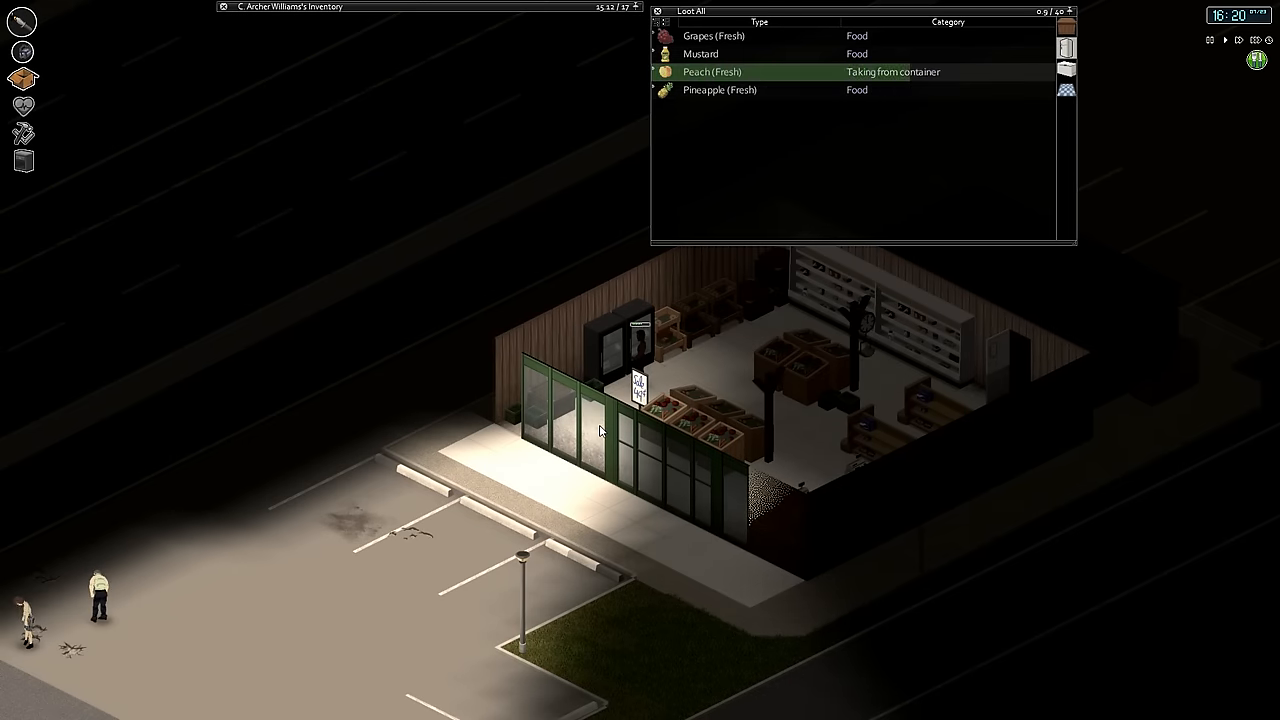
right_click(712, 71)
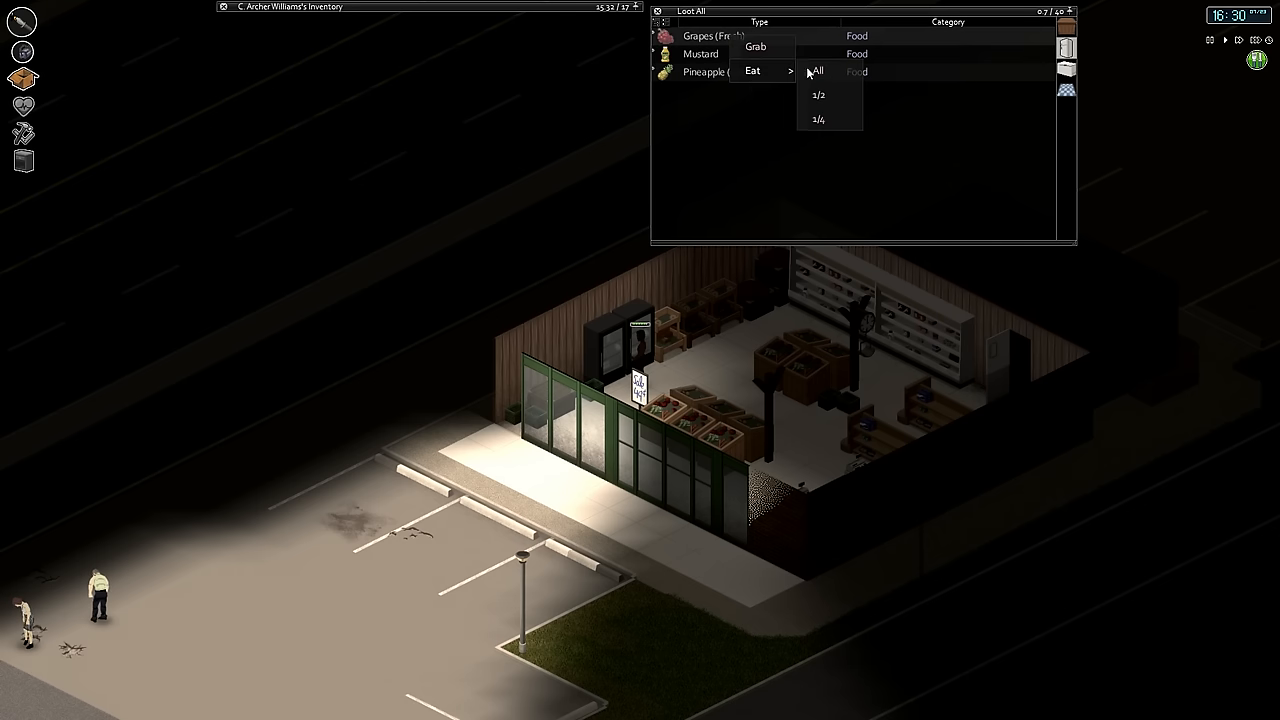
left_click(817, 71)
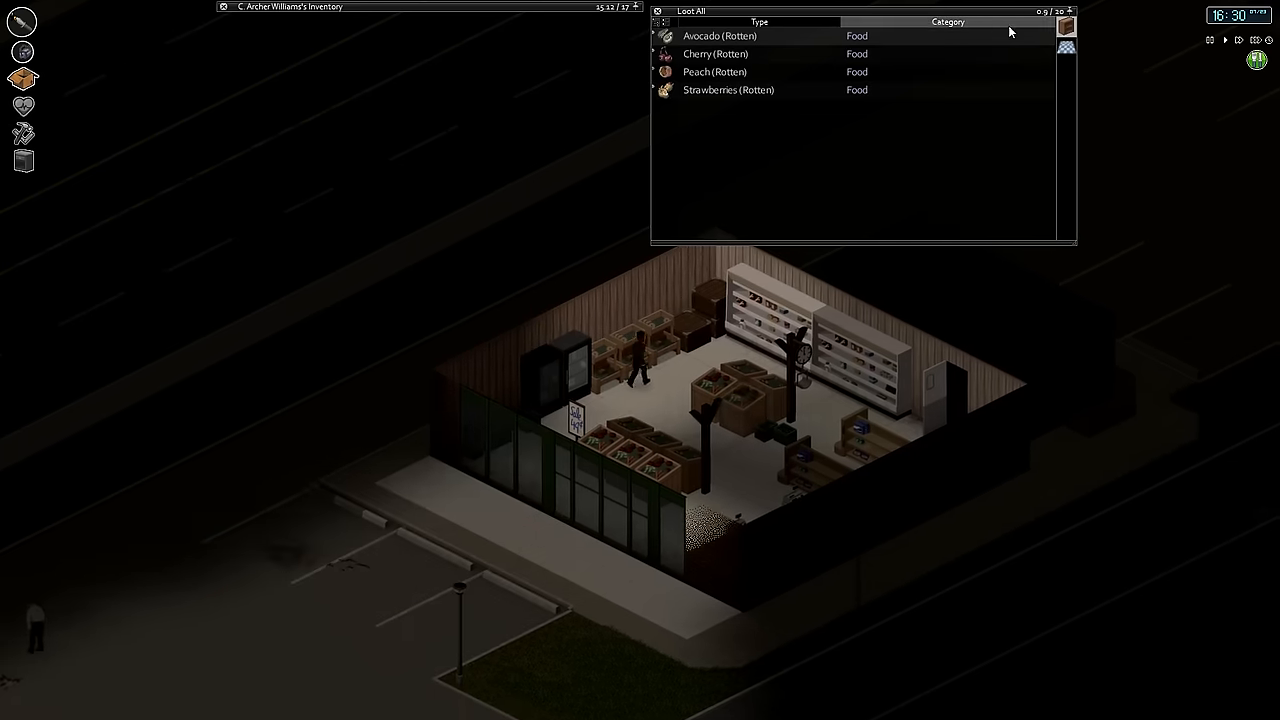
left_click(1066, 49)
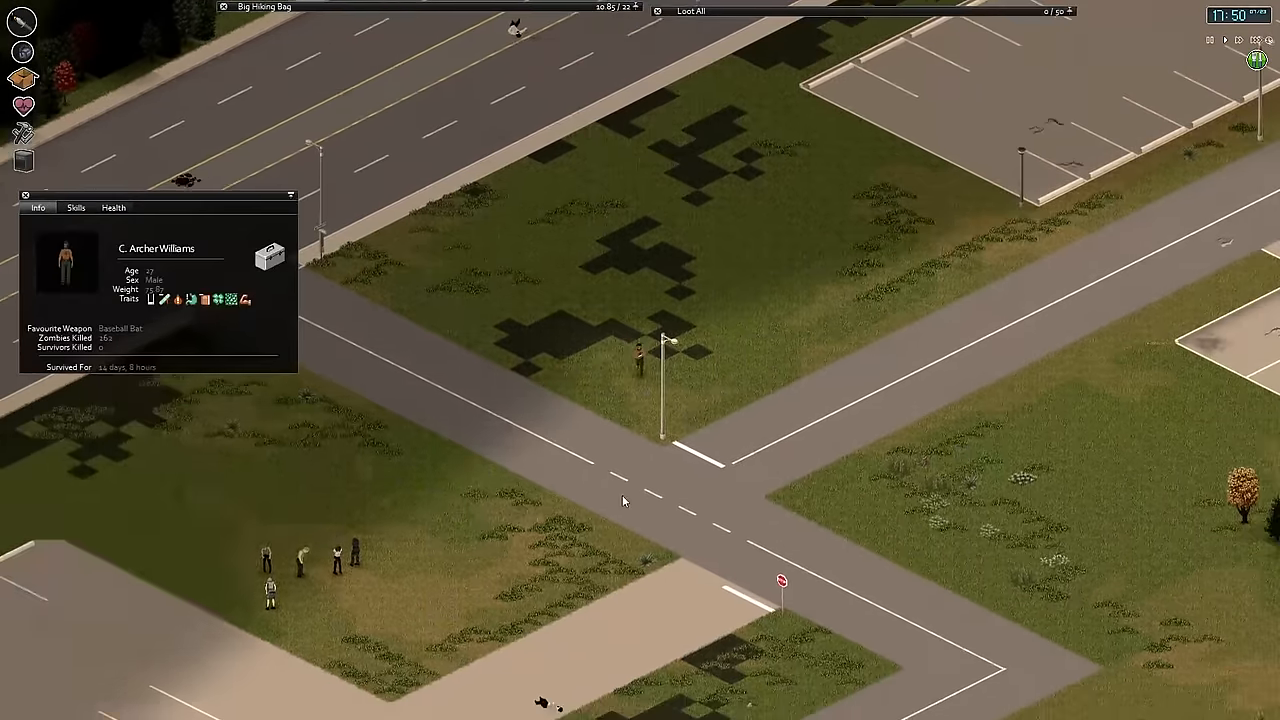
Check the character Info panel while walking home past the zombie group
left_click(75, 207)
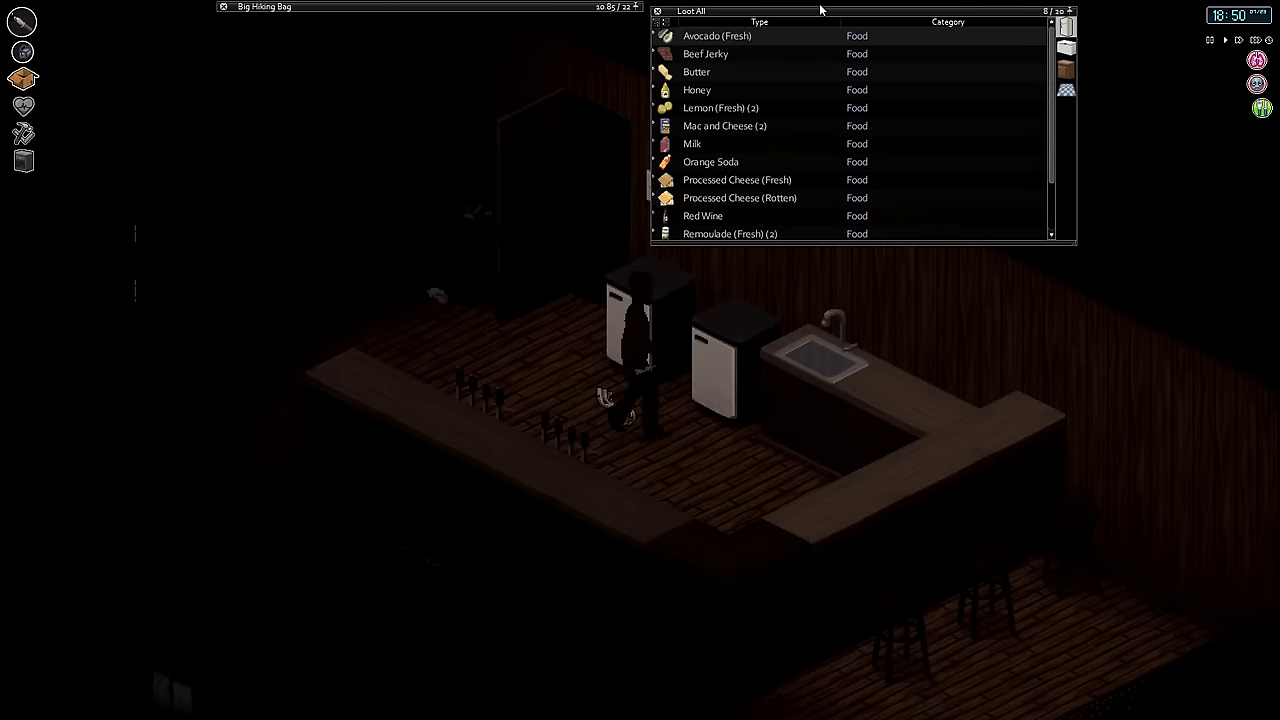
Scroll the bar fridge's food list to review the stored steaks and melted ice cream
scroll("down", 3)
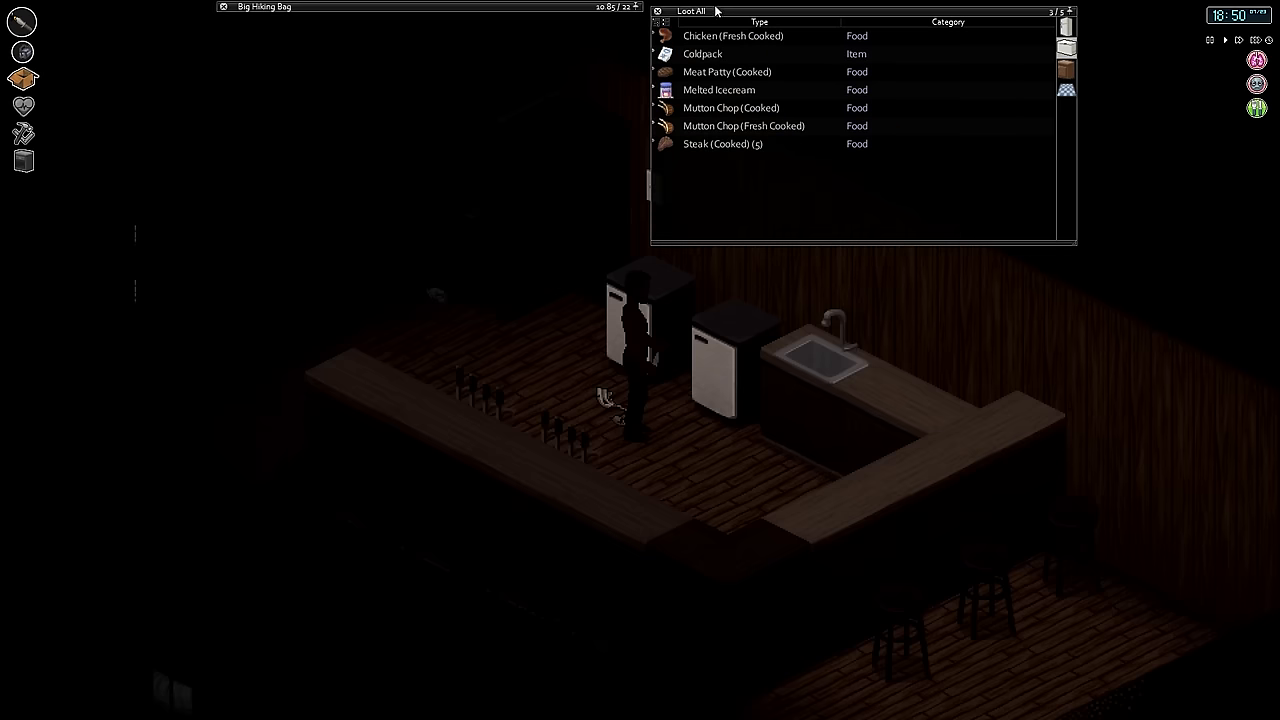
mouse_move(726, 125)
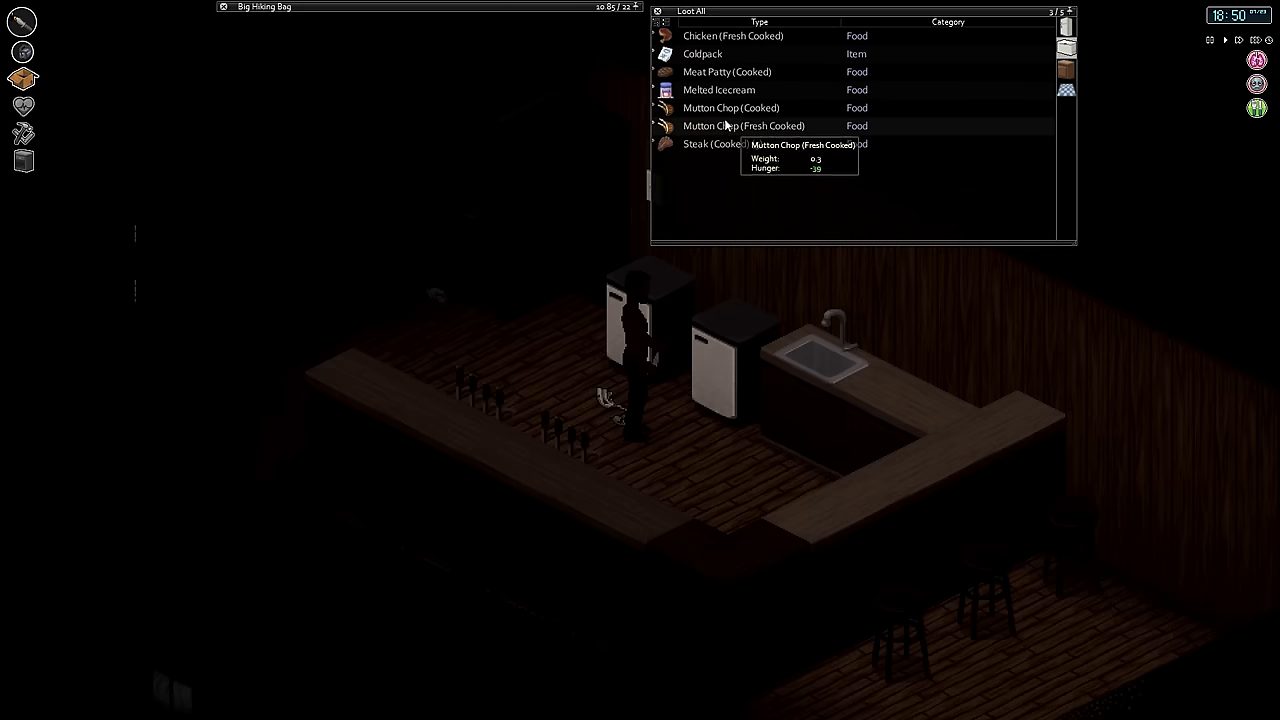
mouse_move(718, 90)
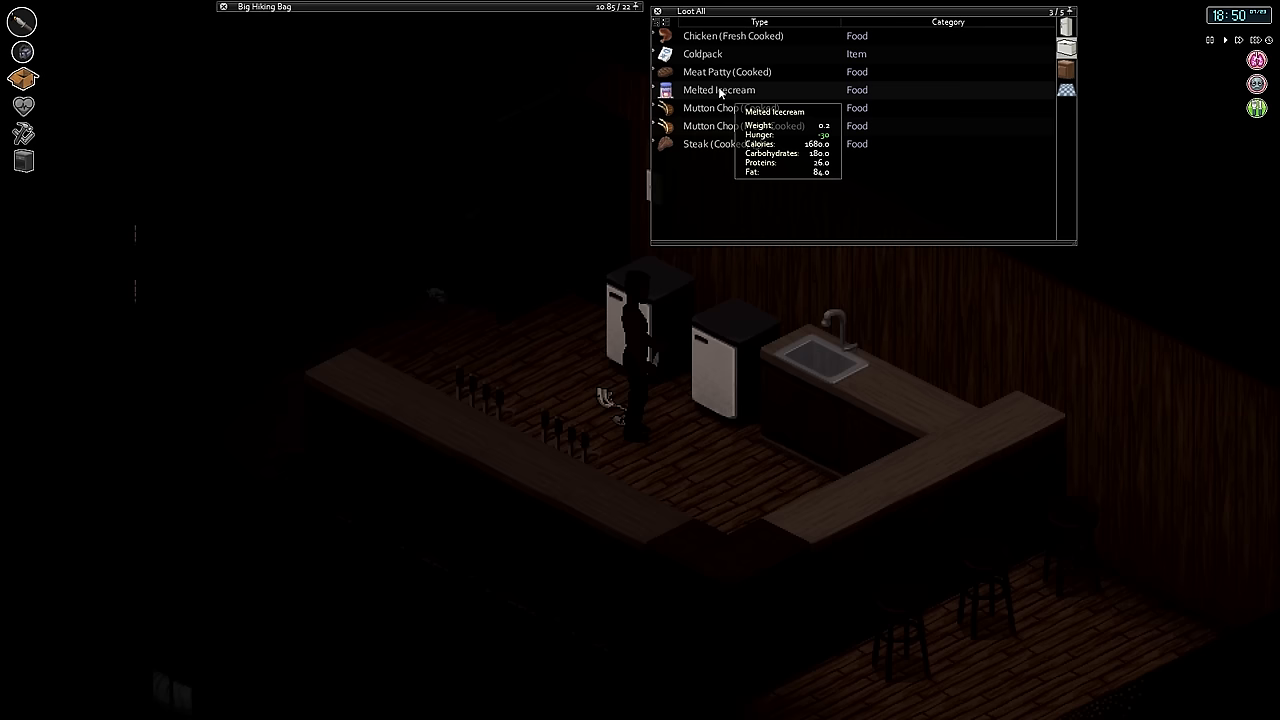
mouse_move(716, 54)
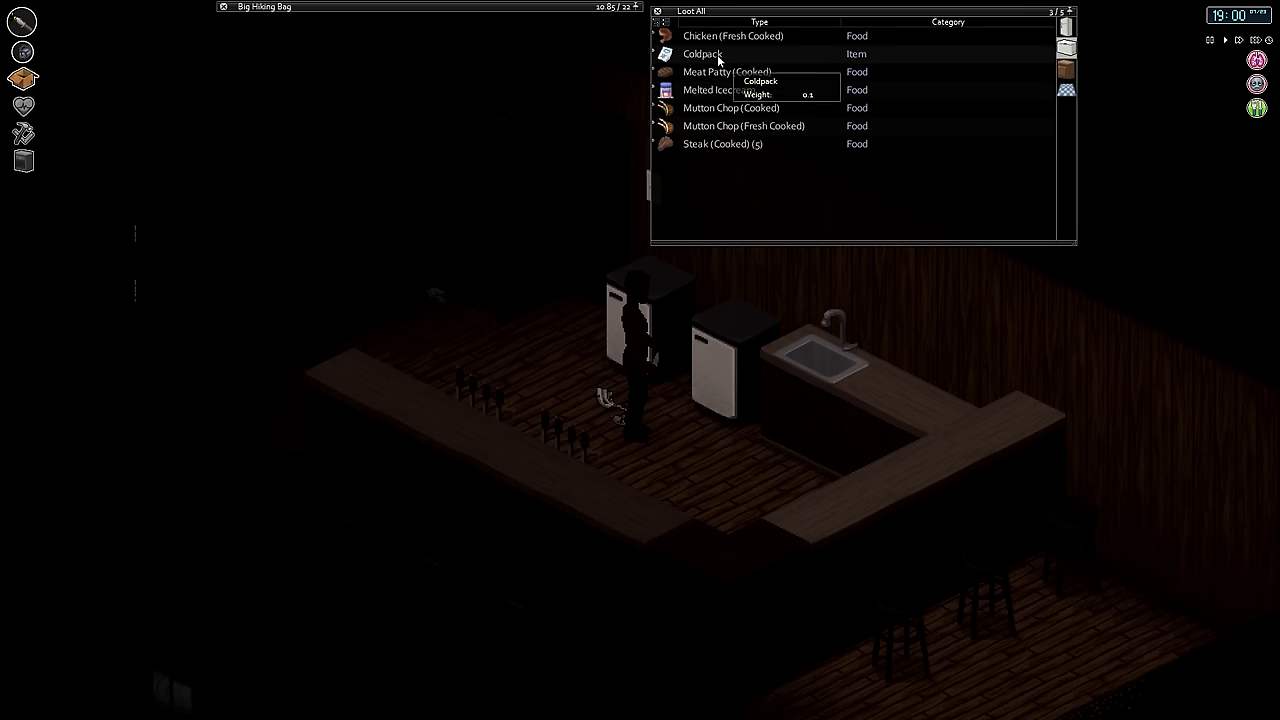
mouse_move(923, 50)
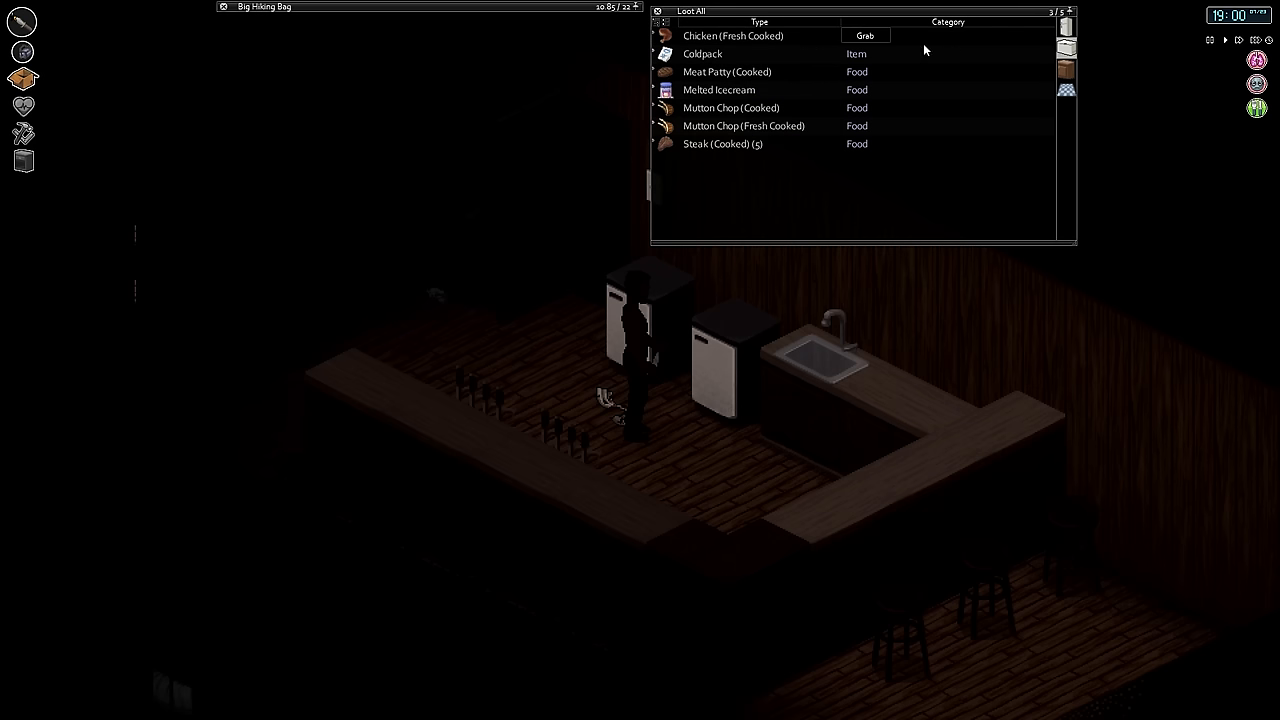